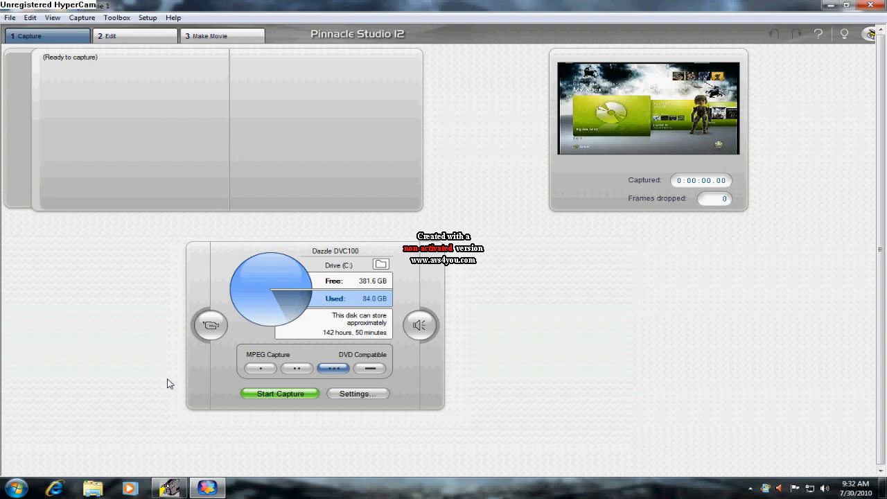
mouse_move(61, 155)
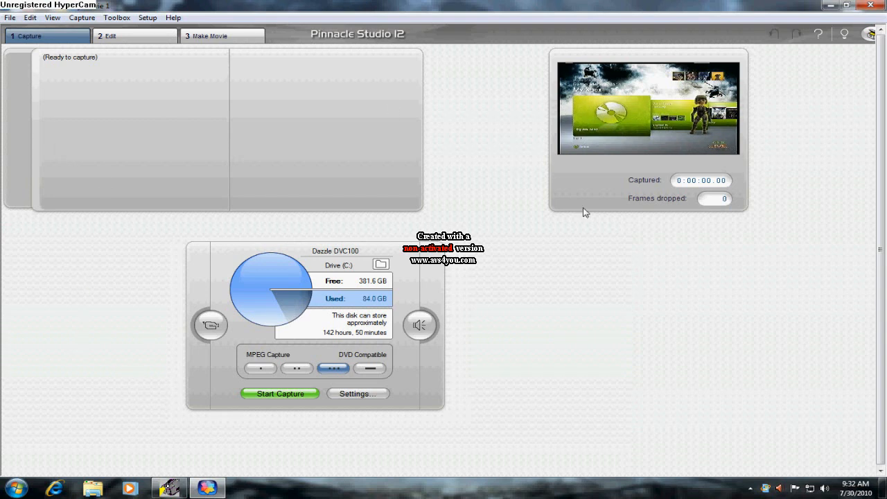
mouse_move(844, 359)
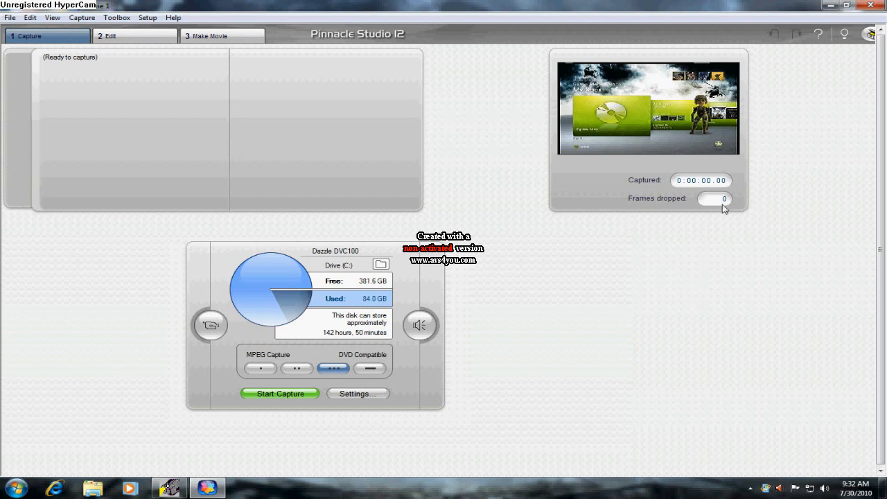
mouse_move(659, 309)
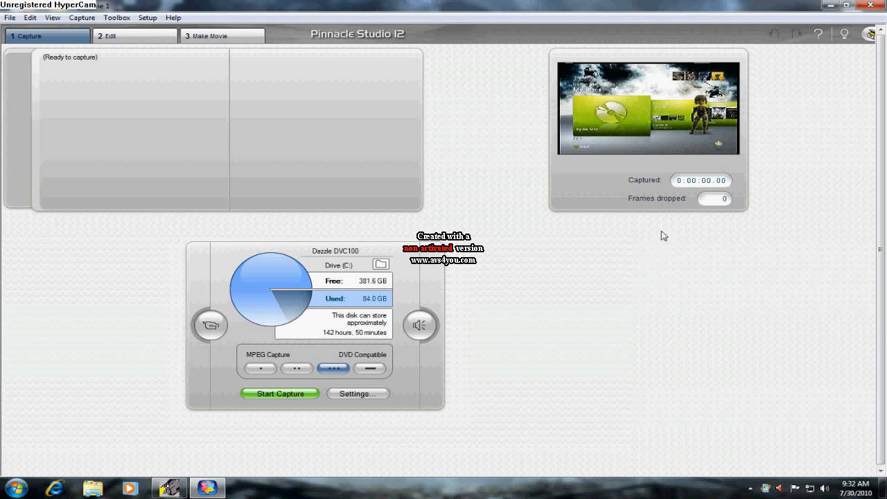
mouse_move(250, 440)
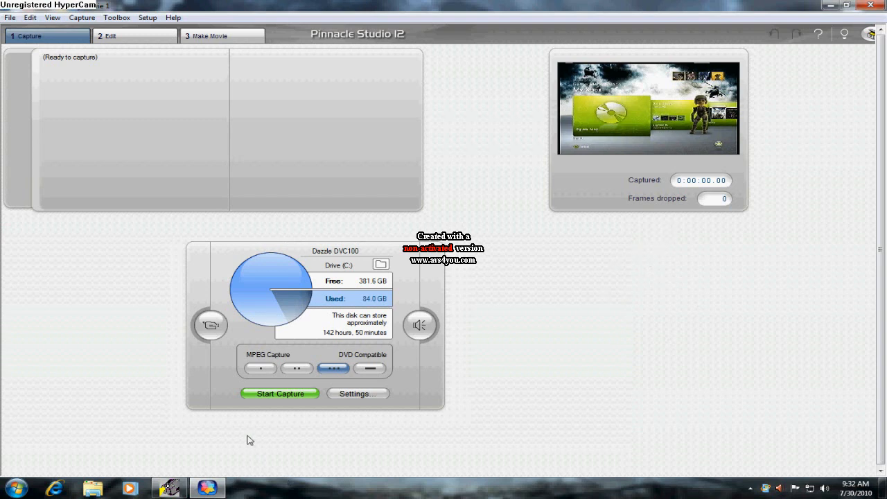
- Open the setup options and confirm Dazzle DVC100 as the capture source
left_click(210, 325)
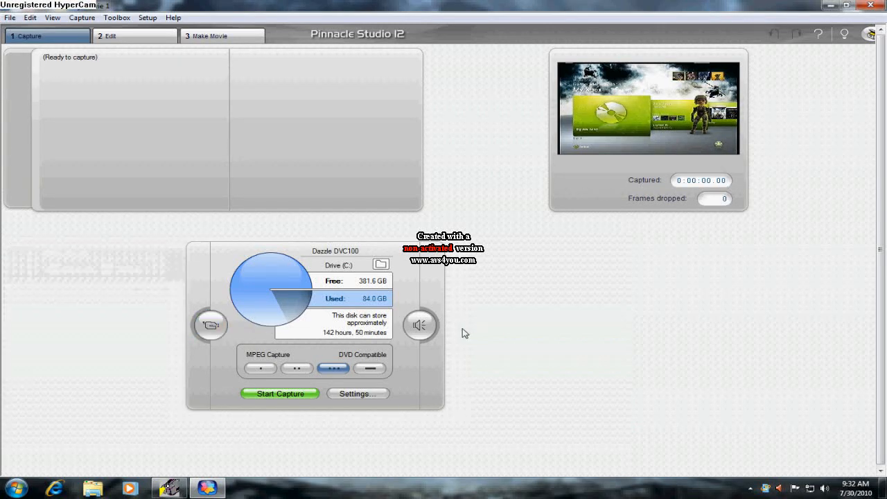
left_click(419, 325)
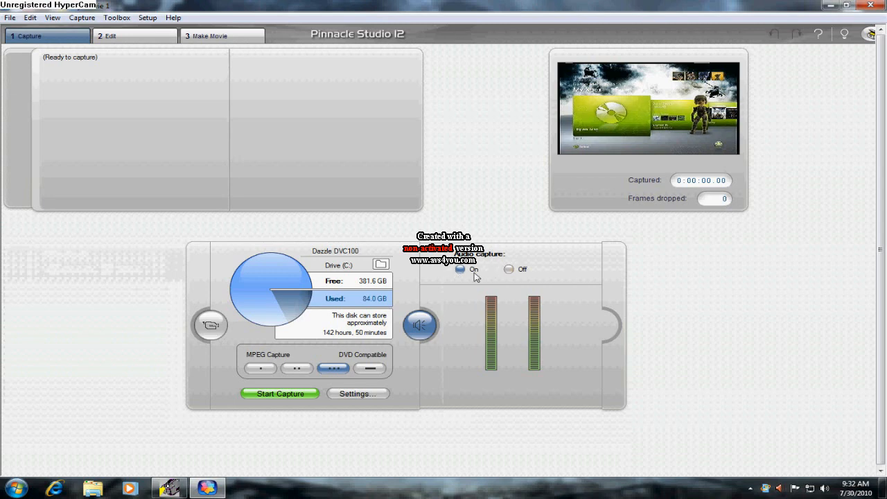
left_click(357, 393)
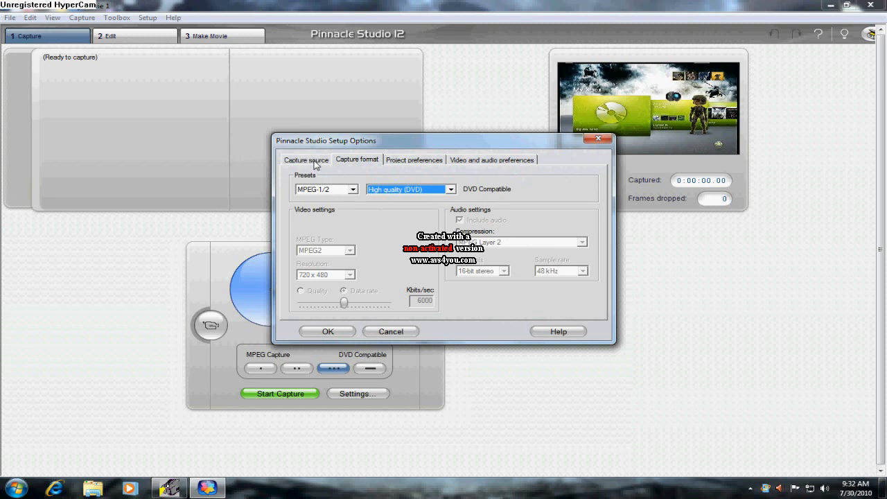
left_click(305, 159)
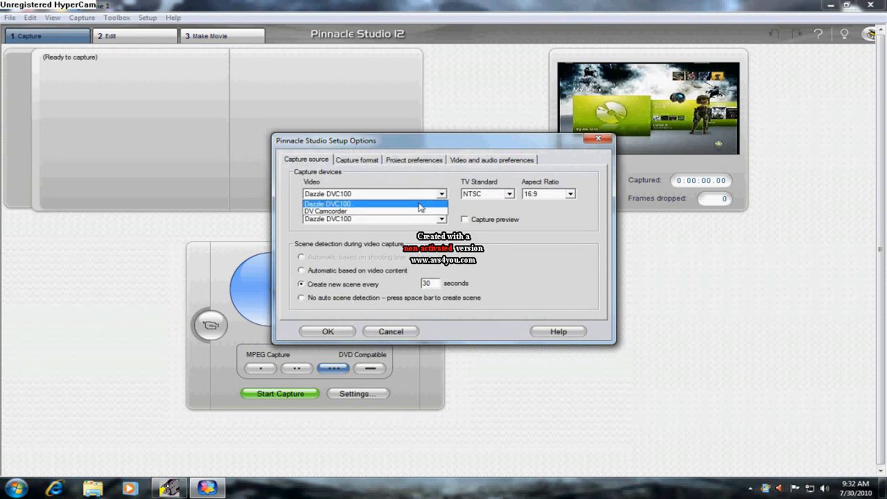
left_click(327, 203)
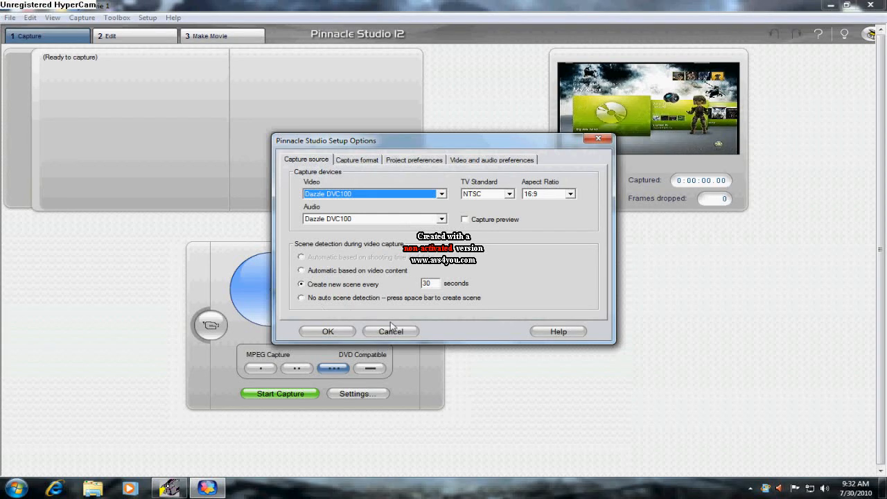
mouse_move(424, 198)
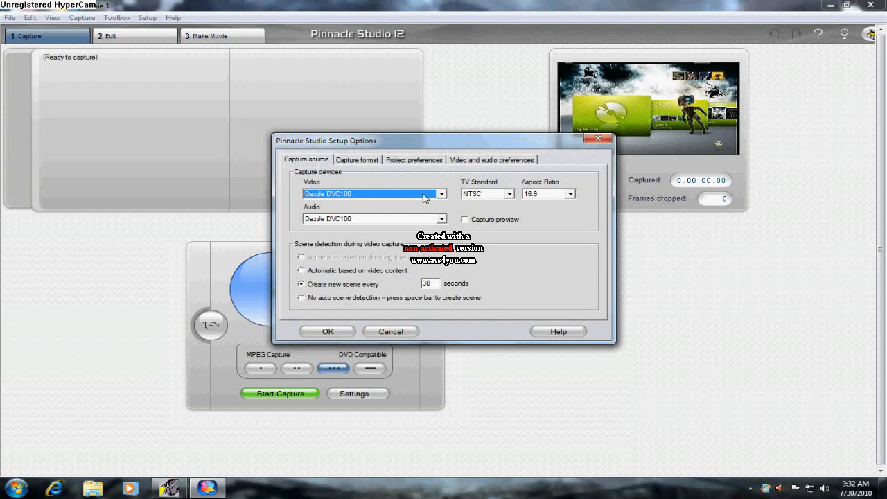
- Keep the MPEG-1/2 capture format with the High quality (DVD) preset
left_click(357, 160)
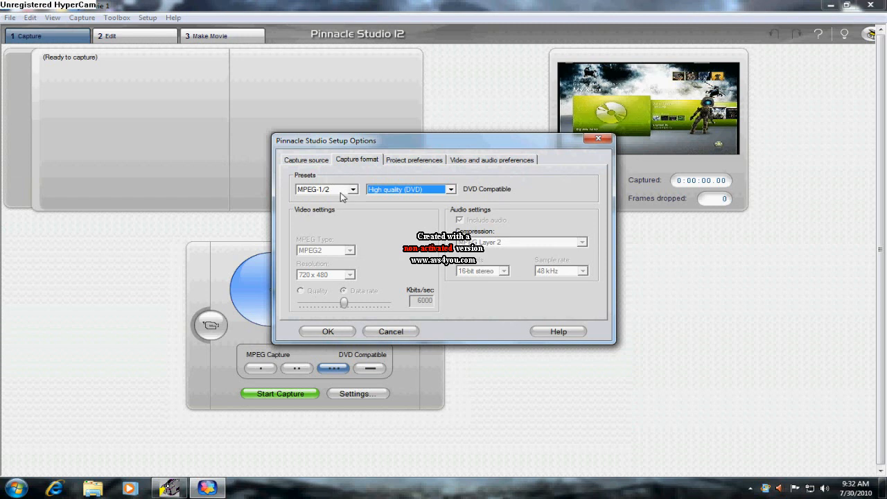
left_click(351, 189)
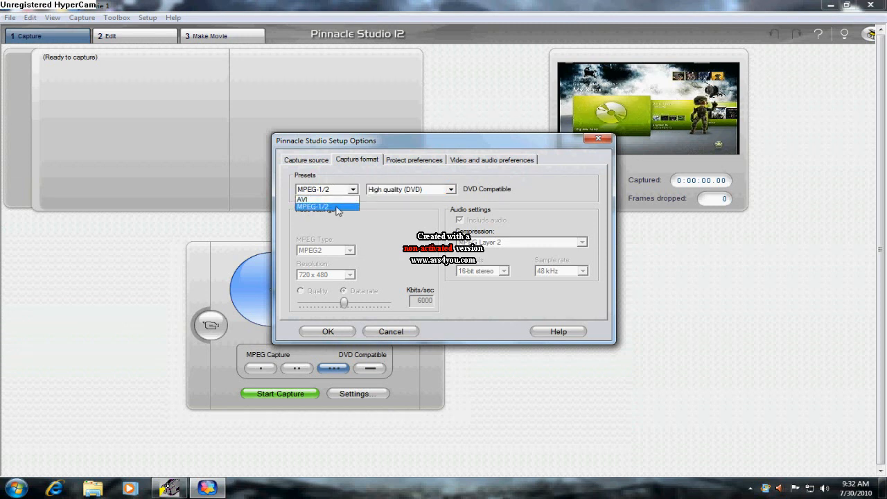
left_click(326, 206)
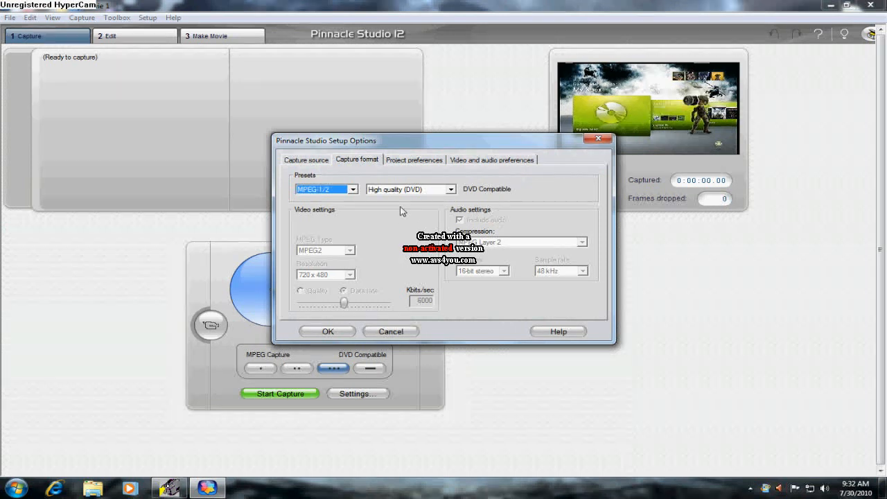
left_click(450, 189)
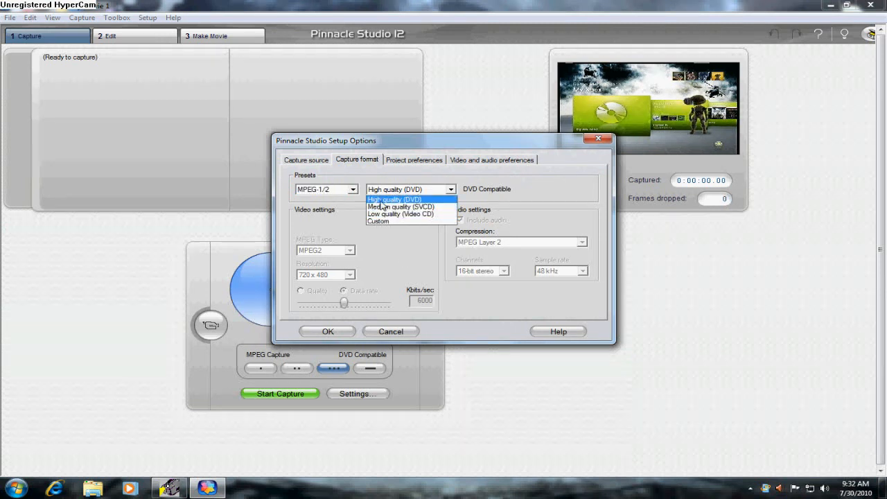
left_click(394, 200)
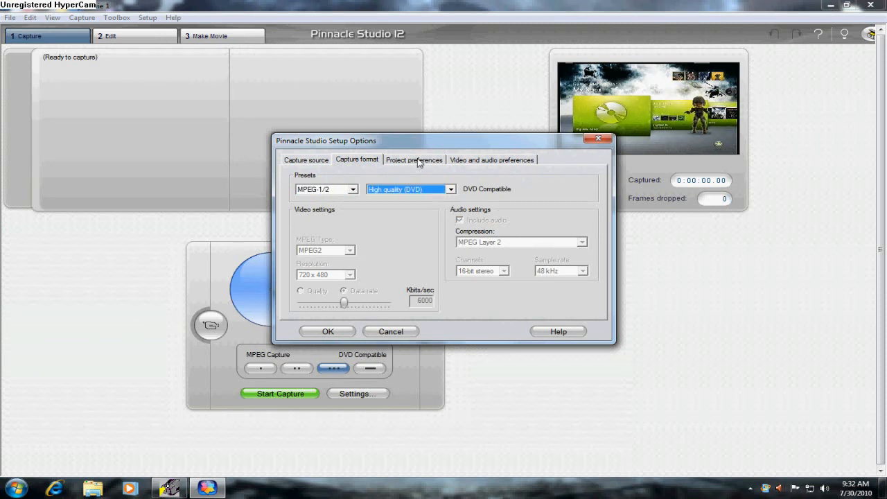
- Hide premium features in Project preferences, then review the video and audio preferences
left_click(413, 160)
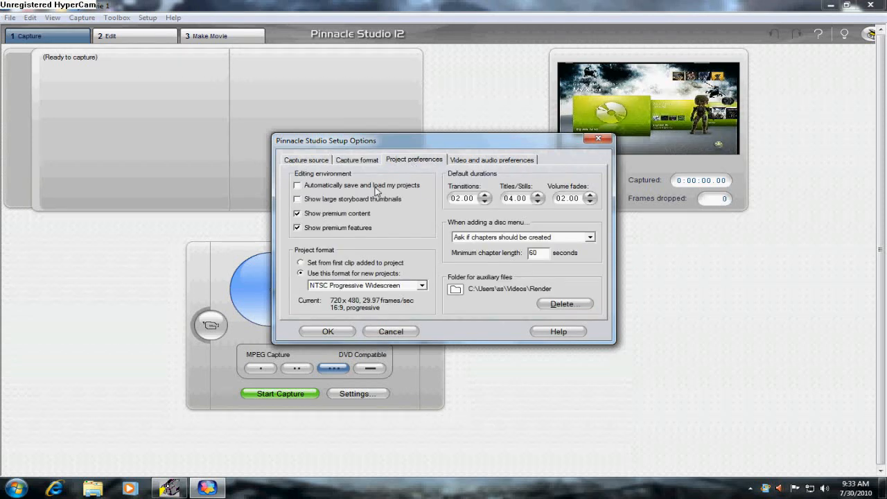
mouse_move(405, 227)
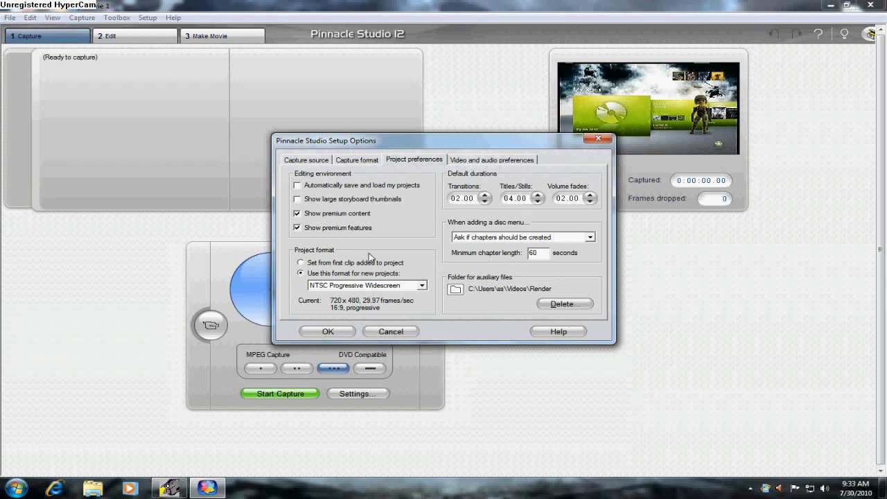
mouse_move(397, 288)
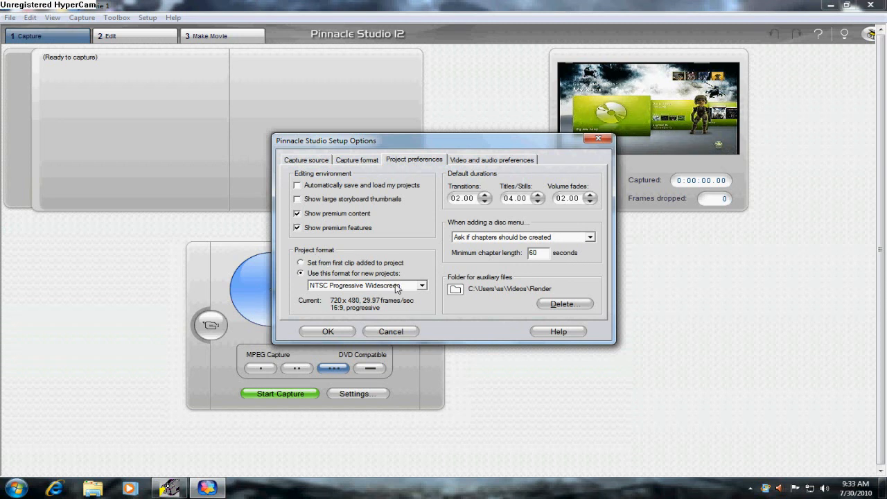
left_click(364, 285)
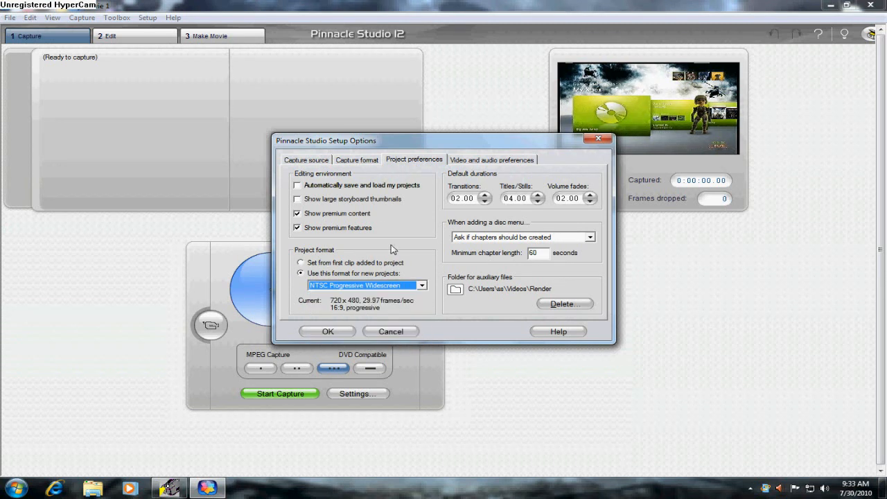
left_click(297, 227)
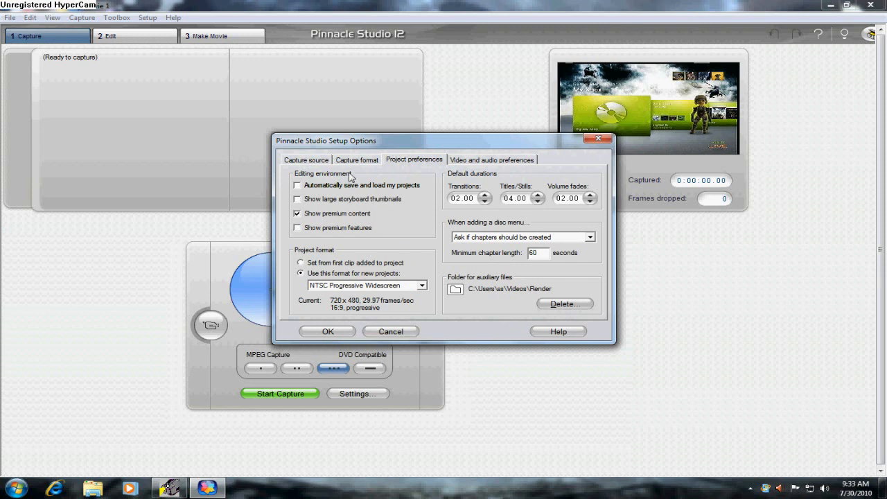
left_click(492, 160)
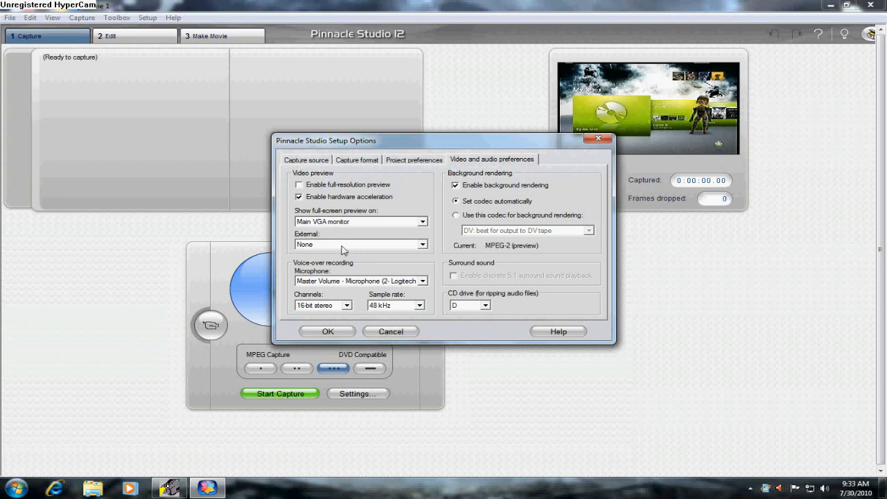
left_click(357, 281)
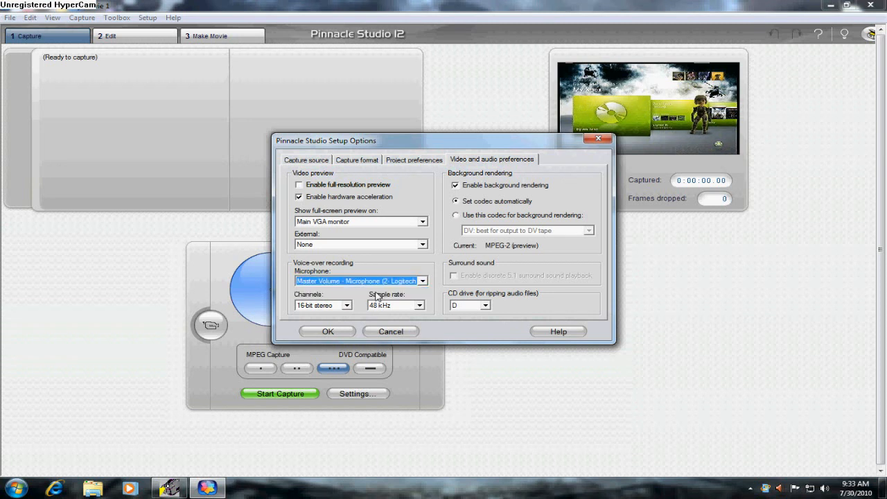
mouse_move(405, 312)
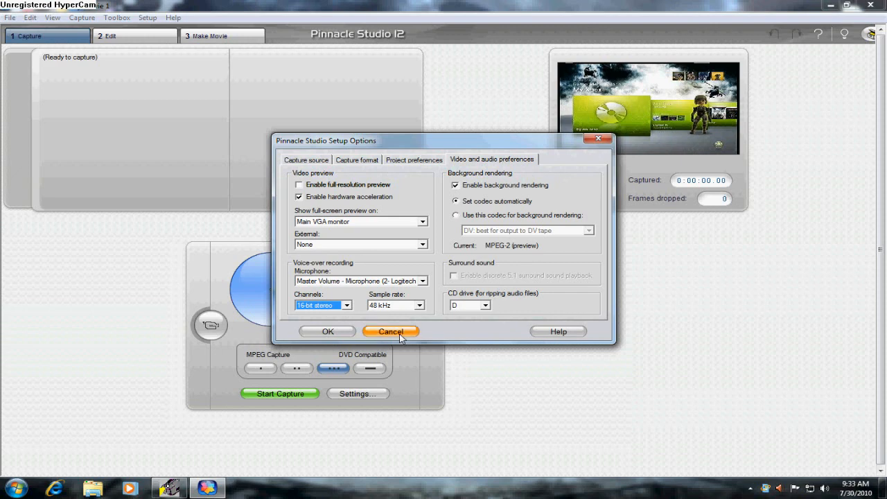
- Cancel the setup, switch to Edit mode and drag test sharp.mpg onto the timeline
left_click(391, 331)
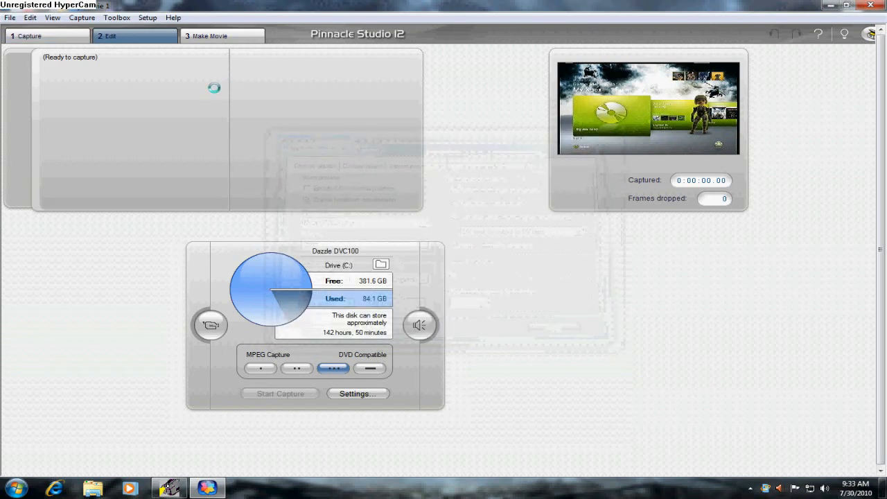
left_click(134, 36)
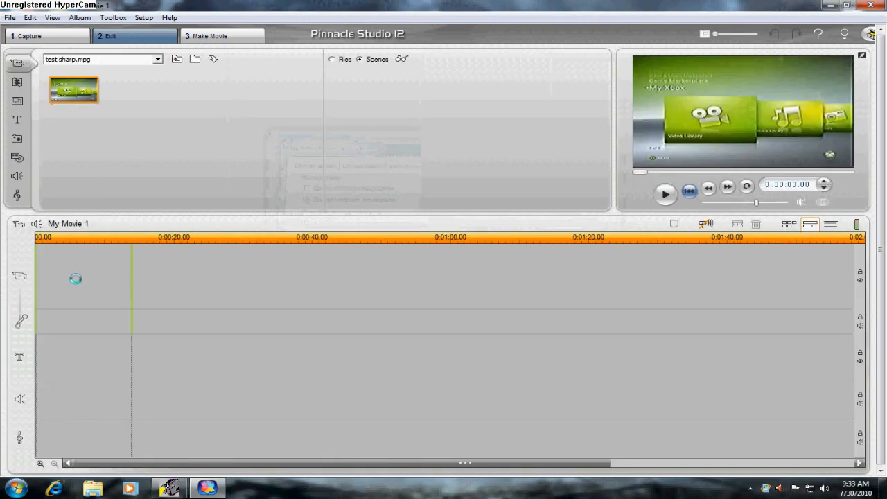
left_click_drag(74, 90, 83, 277)
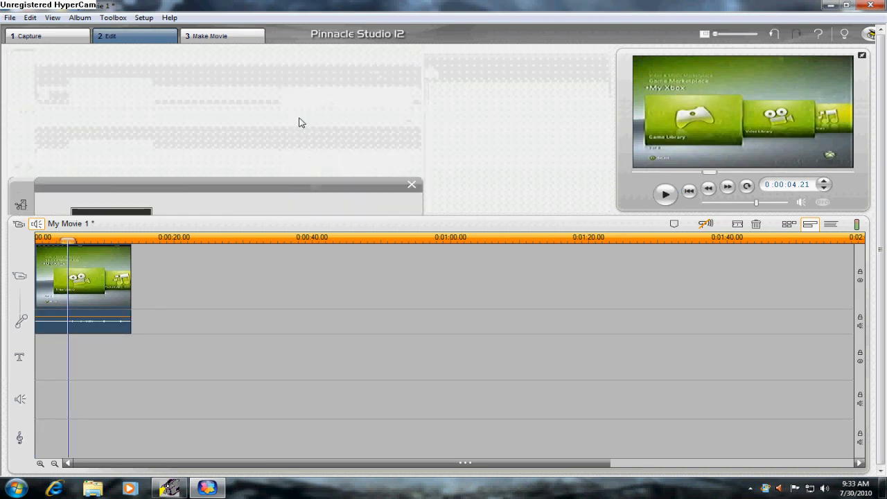
- Browse the trim, title and disc menu tools, ending on the Fast Paced SmartMovie tool
left_click(20, 66)
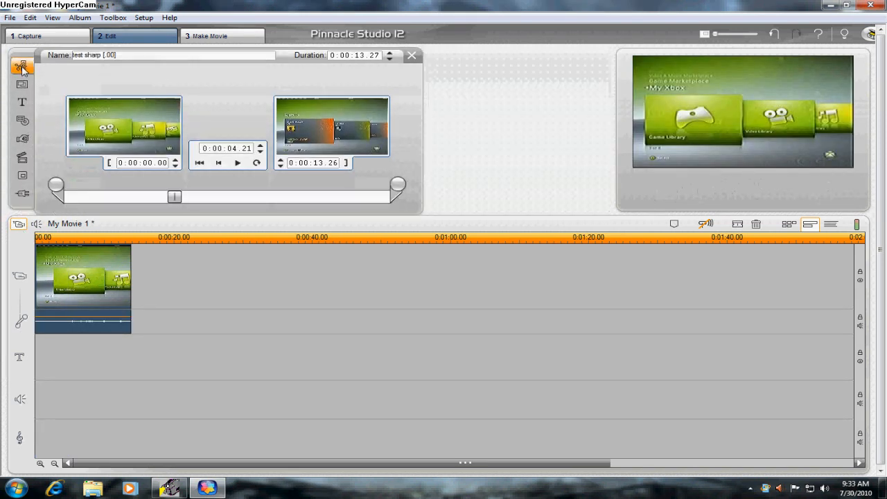
mouse_move(230, 118)
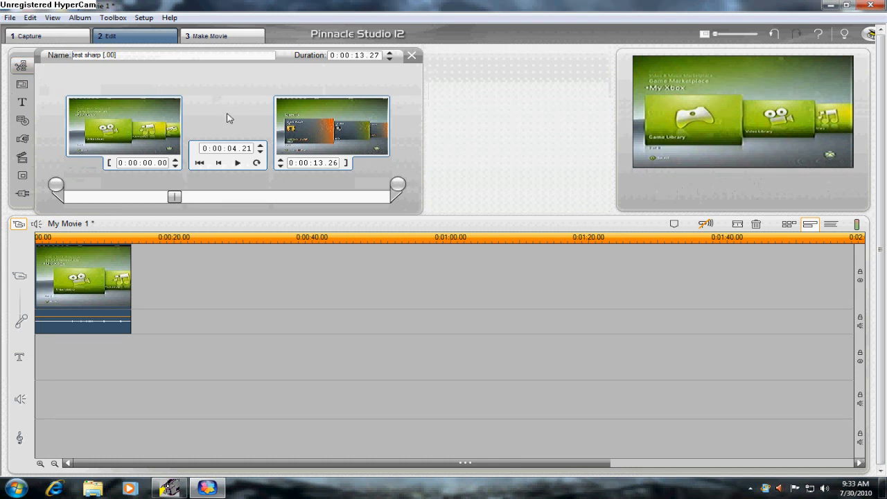
left_click_drag(174, 196, 199, 197)
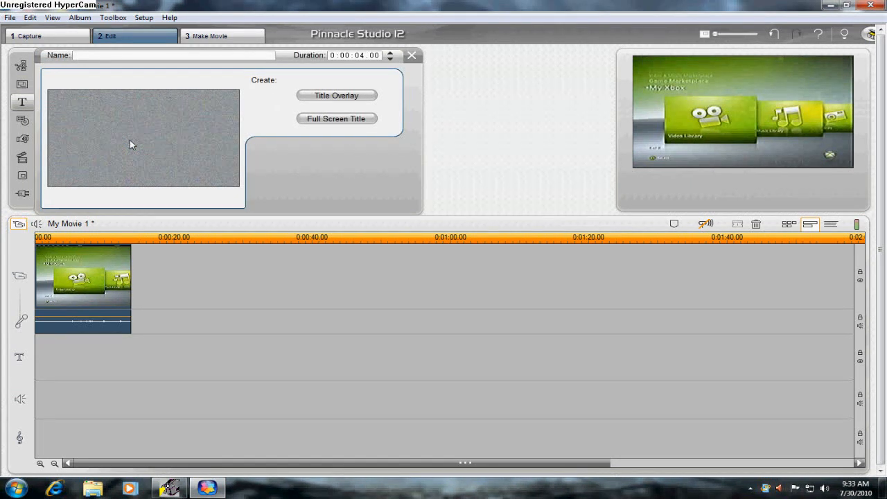
left_click(19, 120)
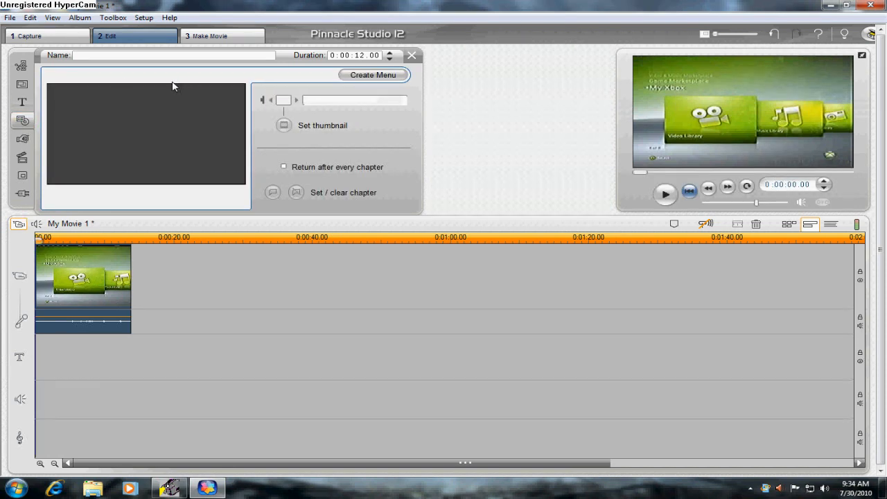
left_click(19, 138)
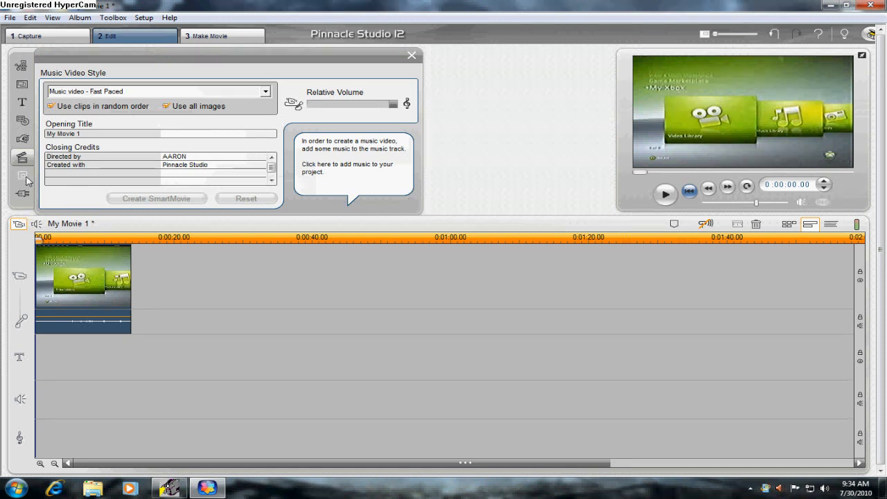
- Open the Picture-in-picture tool and switch it from scale to crop mode
left_click(21, 174)
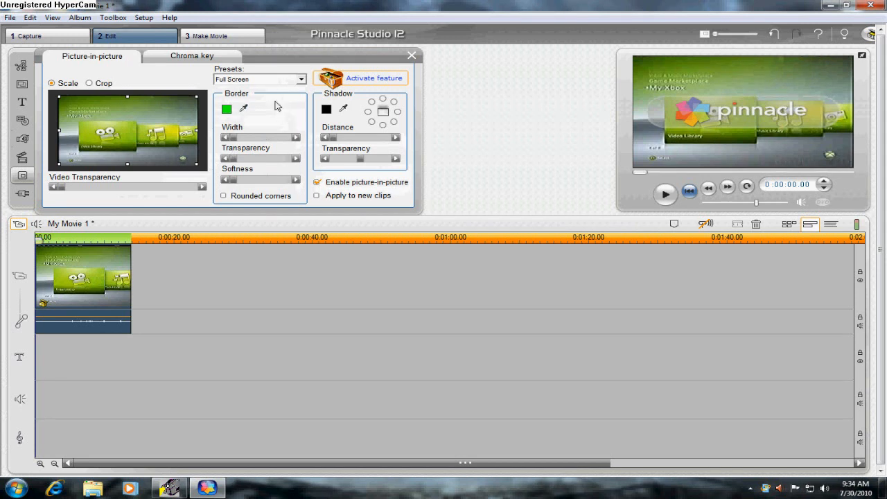
left_click(89, 82)
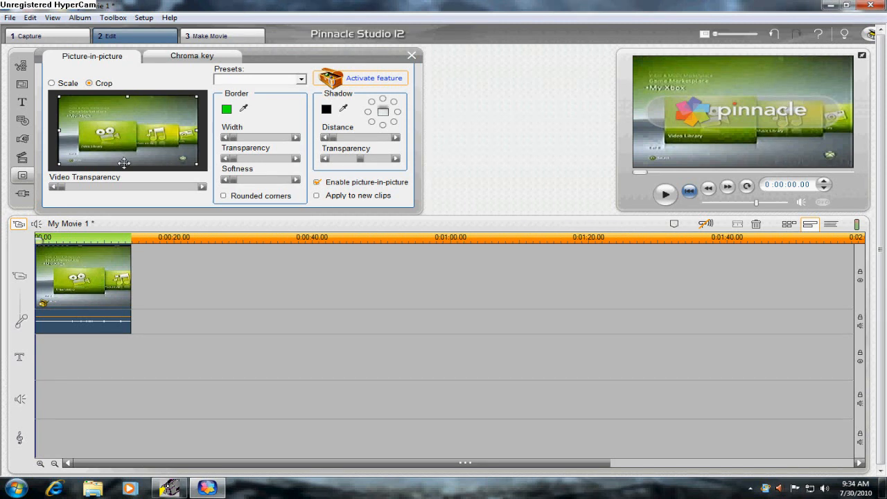
mouse_move(132, 176)
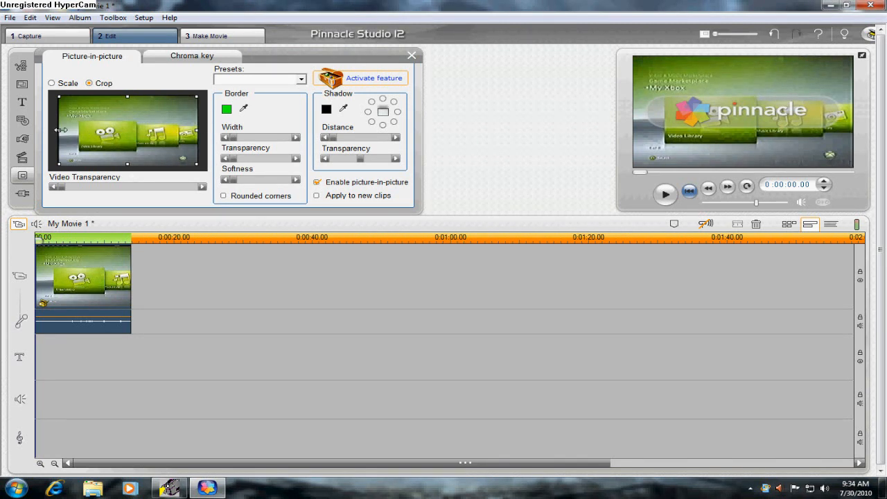
mouse_move(35, 132)
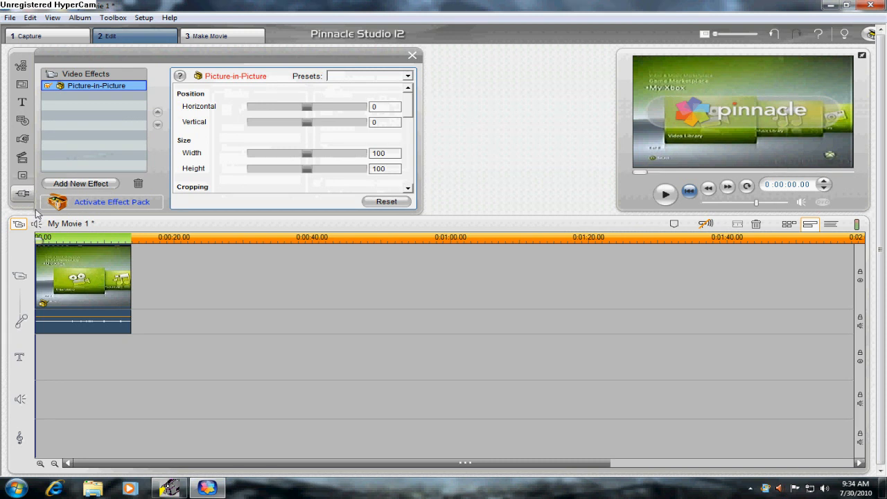
- Browse the audio toolbox's Audio Effects panel, then move on to Make Movie
left_click(21, 76)
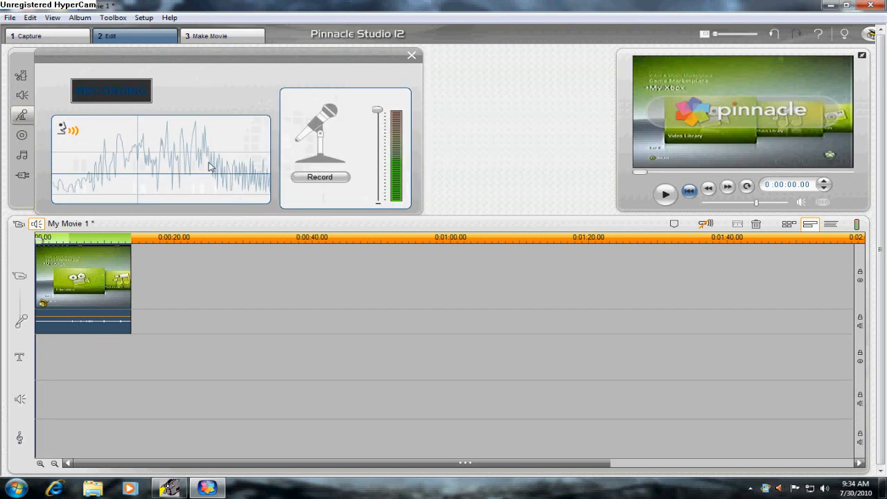
mouse_move(248, 50)
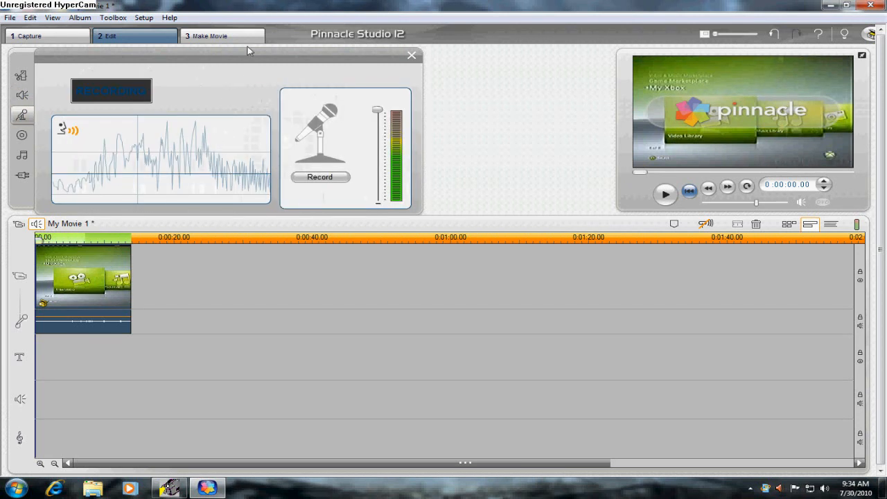
left_click(20, 135)
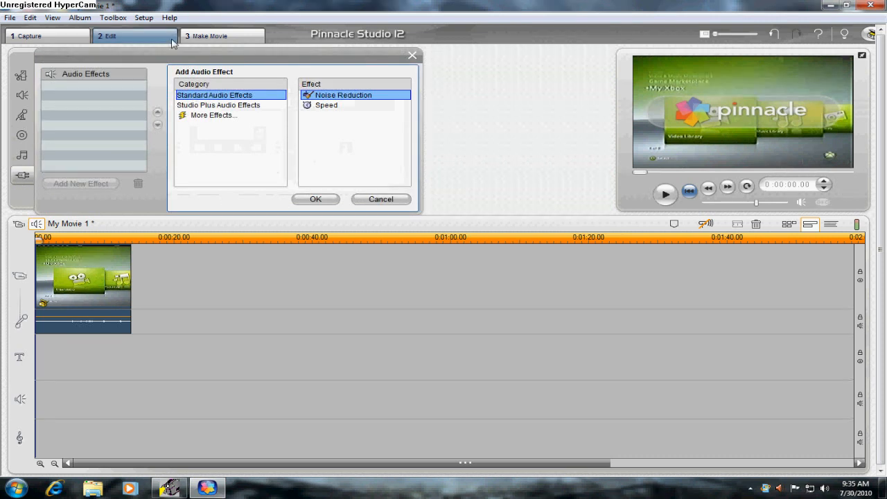
left_click(207, 36)
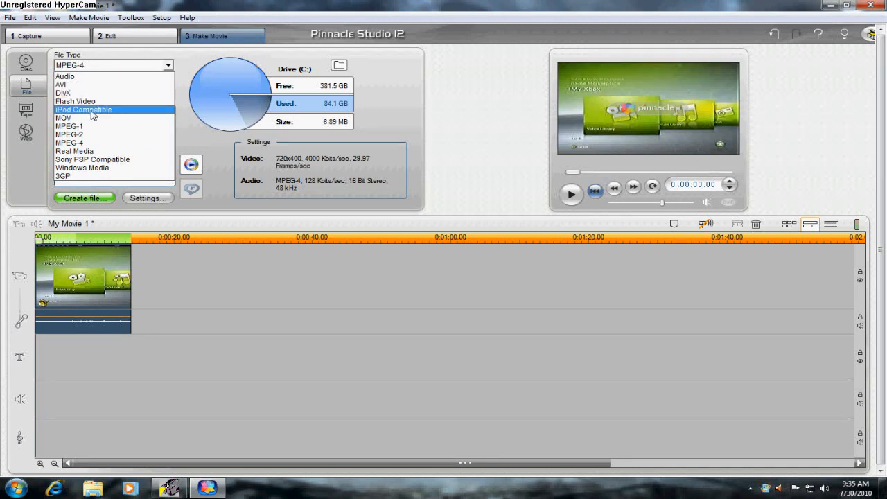
mouse_move(63, 118)
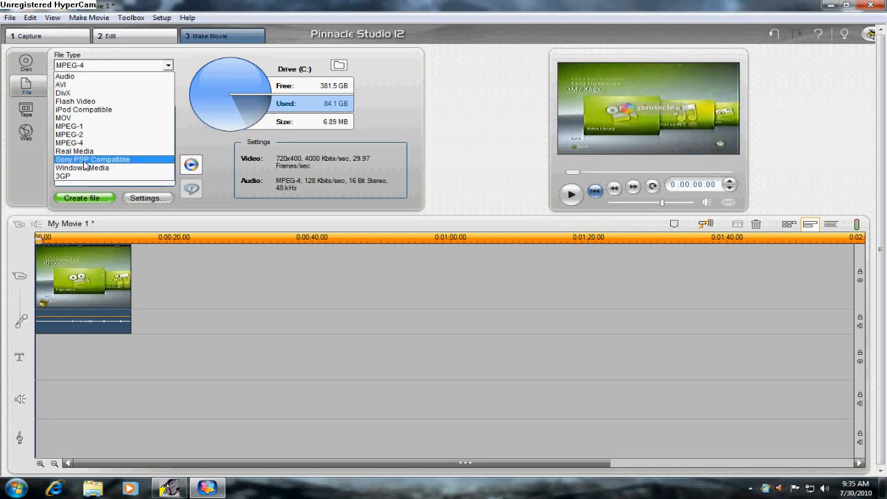
mouse_move(80, 176)
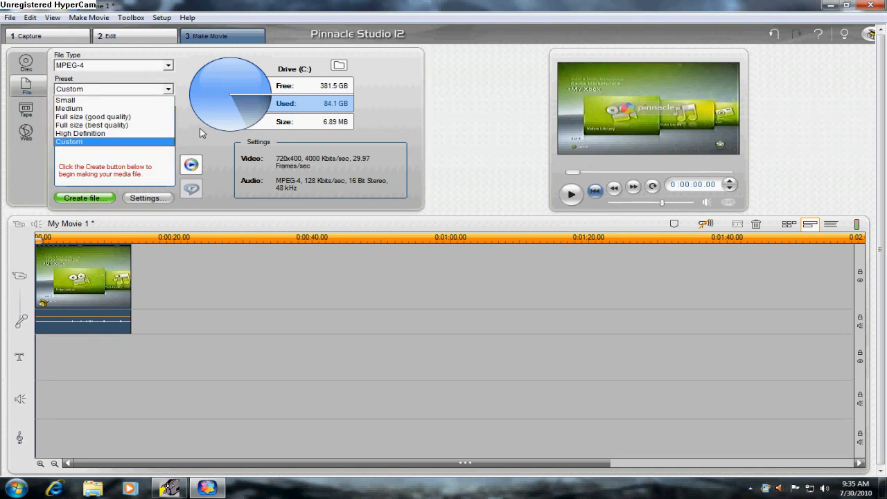
- Choose MPEG-4 file output with the Custom preset
left_click(69, 141)
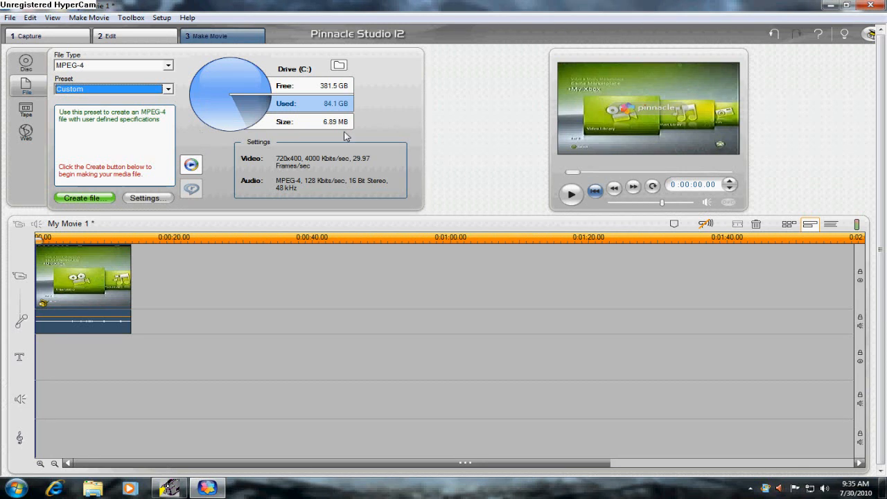
mouse_move(157, 66)
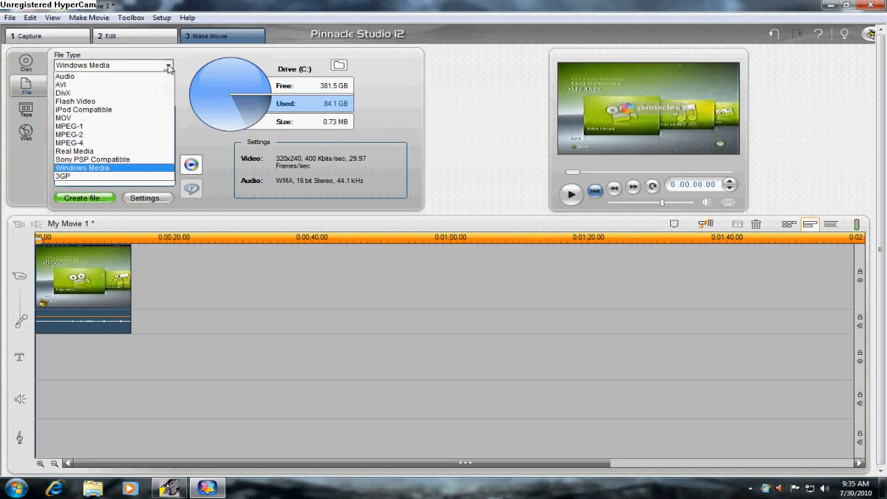
left_click(69, 143)
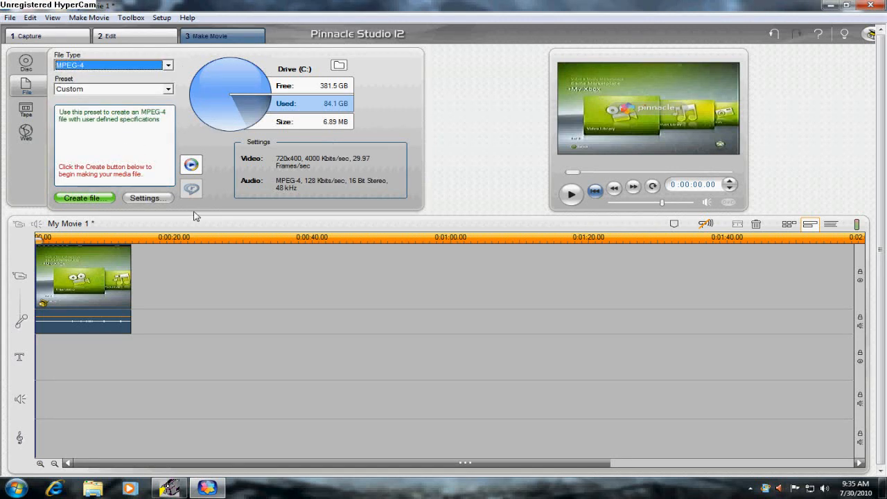
left_click(147, 197)
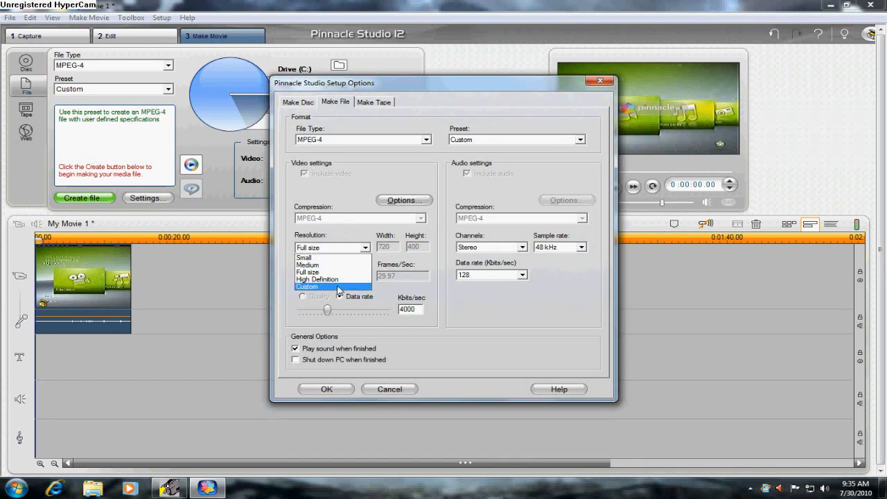
- Set a custom 720x480 resolution at 3000 Kbits/sec and confirm the output settings
left_click(307, 286)
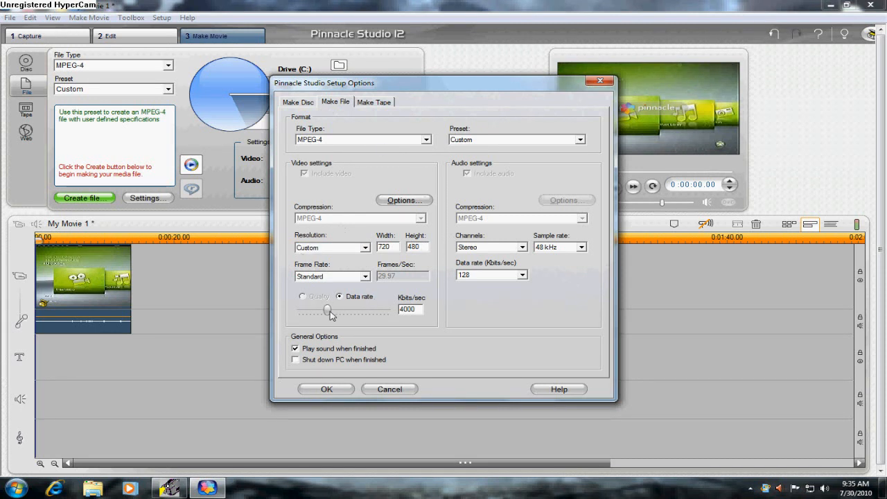
left_click_drag(329, 310, 318, 310)
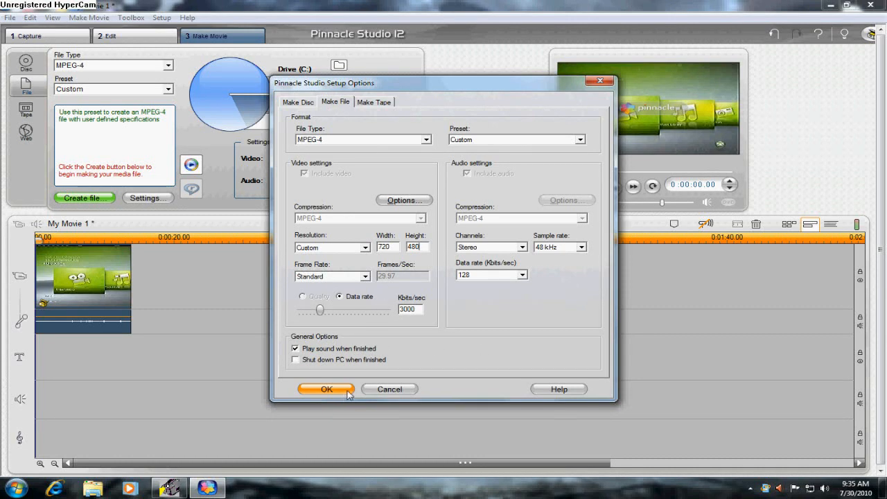
left_click(326, 389)
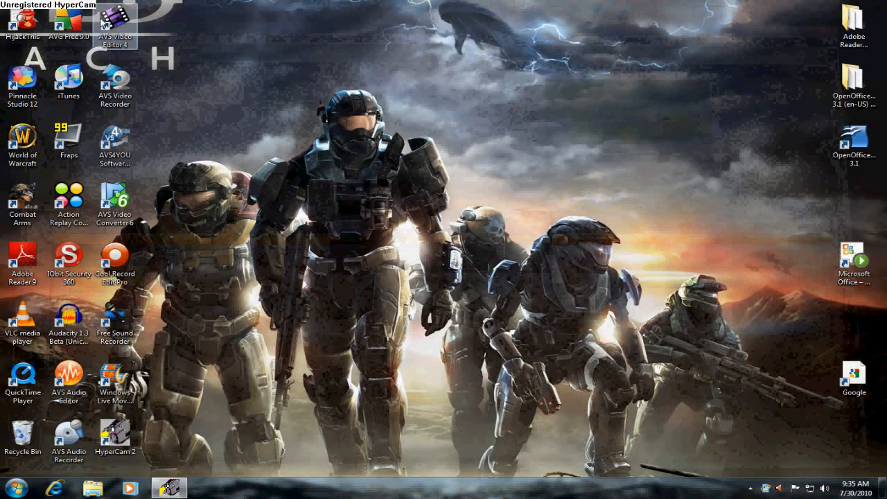
- Launch AVS Video Recorder, dismiss the sample rate notice and review its scheduling and settings
double_click(114, 83)
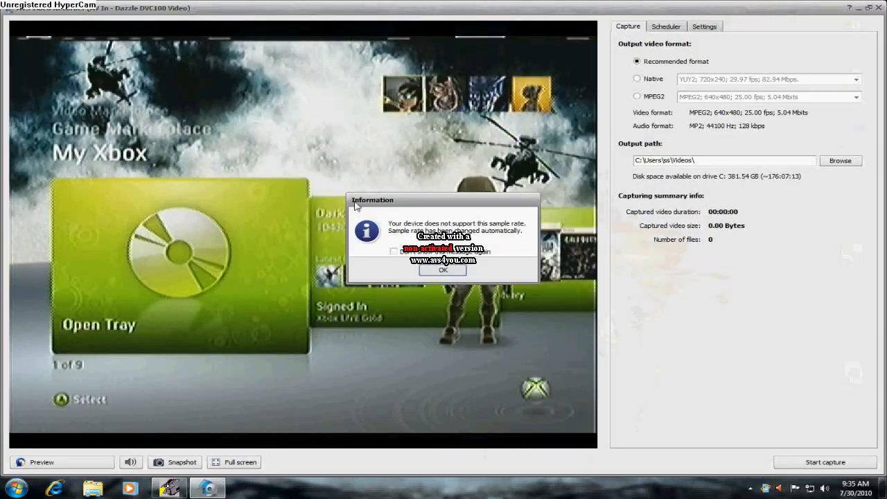
left_click(442, 270)
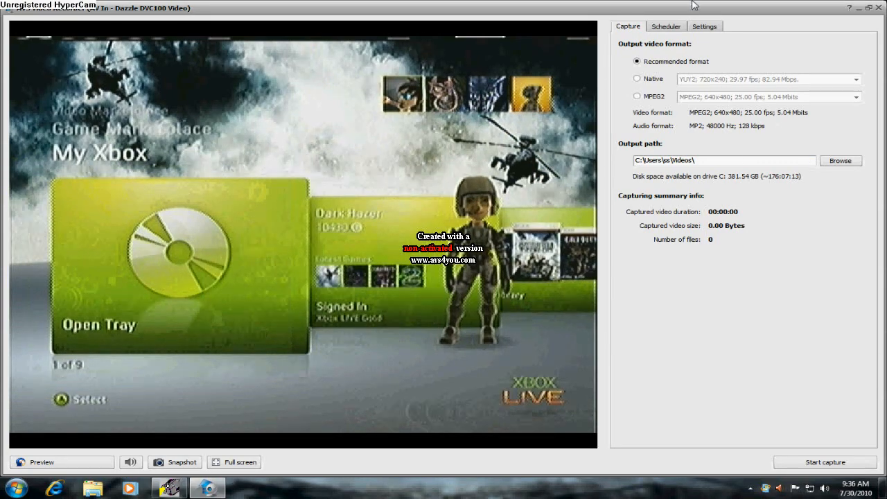
left_click(665, 26)
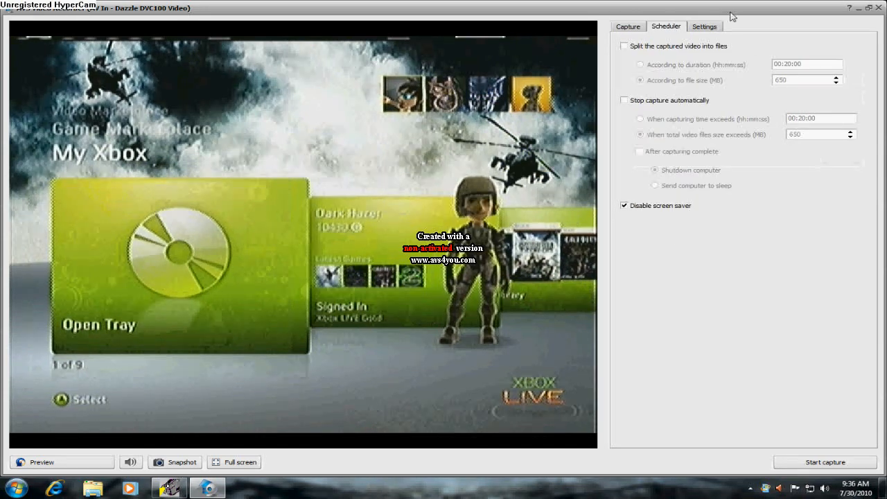
left_click(704, 26)
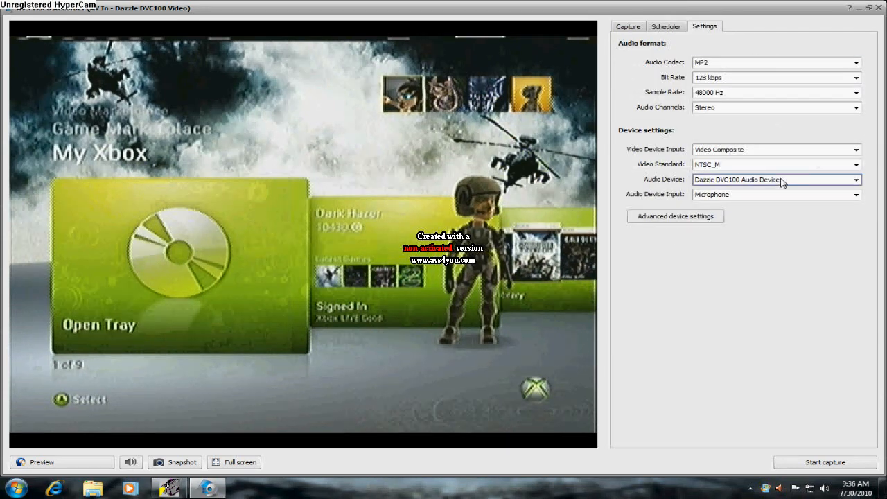
- Choose Microphone as the audio device input and close the recorder
left_click(856, 194)
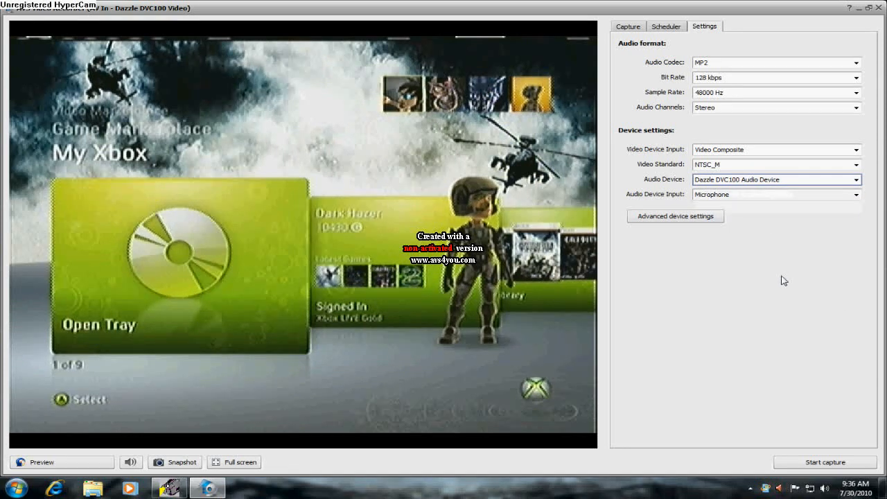
mouse_move(792, 290)
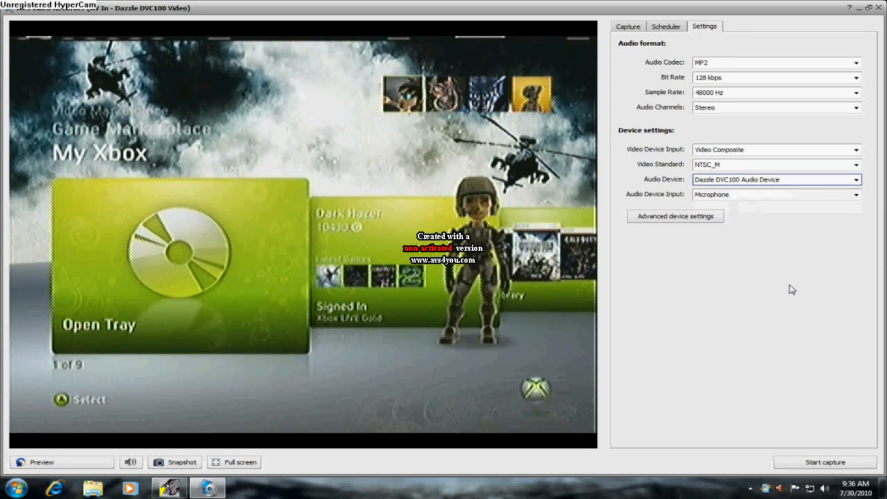
mouse_move(323, 187)
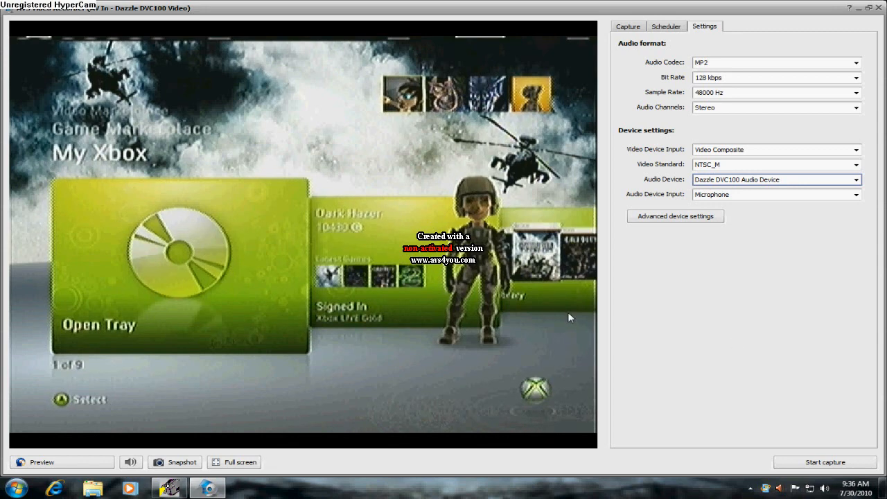
left_click(859, 194)
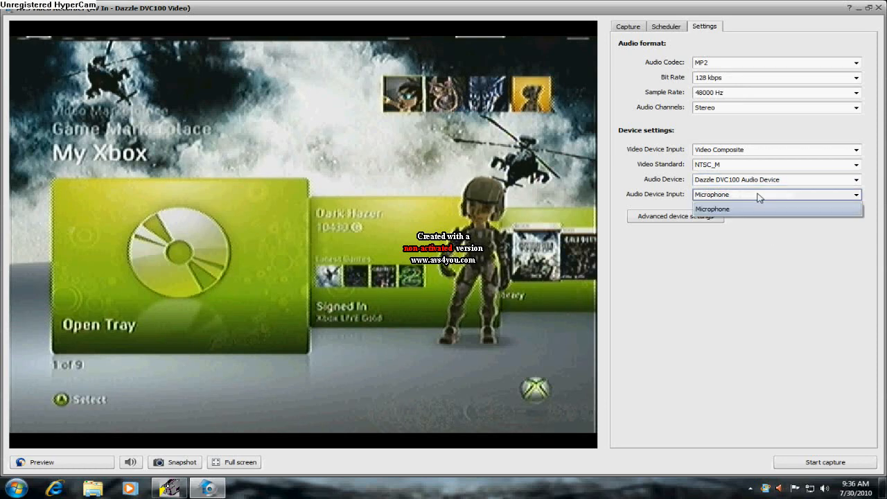
left_click(711, 208)
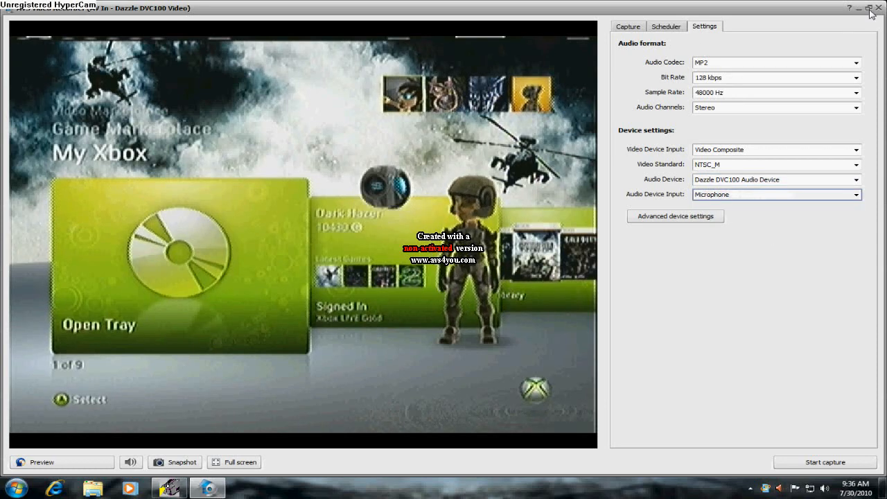
left_click(862, 8)
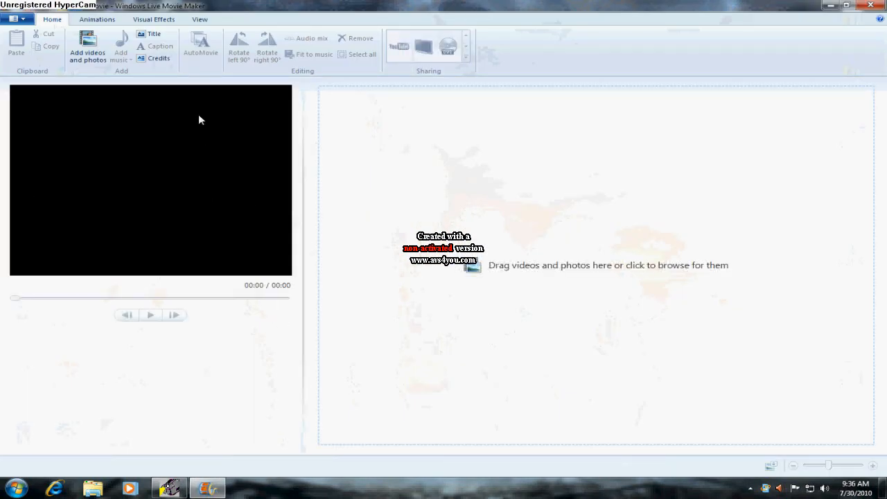
mouse_move(87, 48)
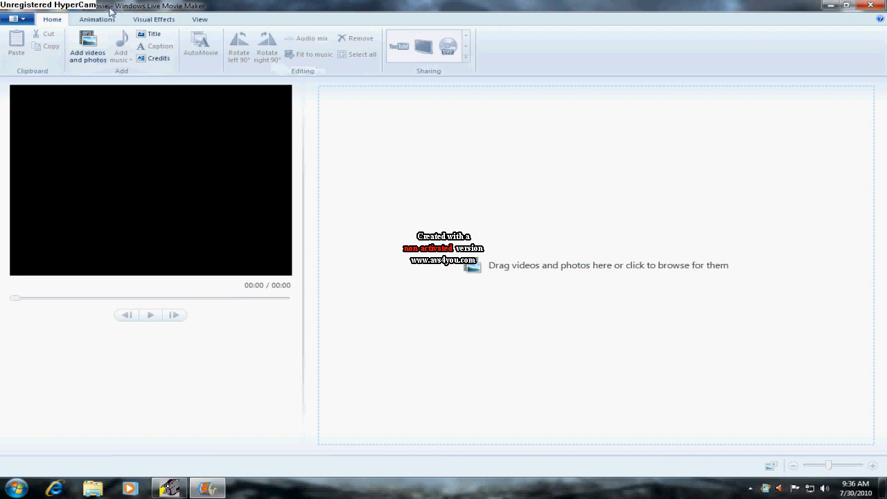
- Browse Movie Maker's View tab, aspect ratio choices and file menu
left_click(200, 19)
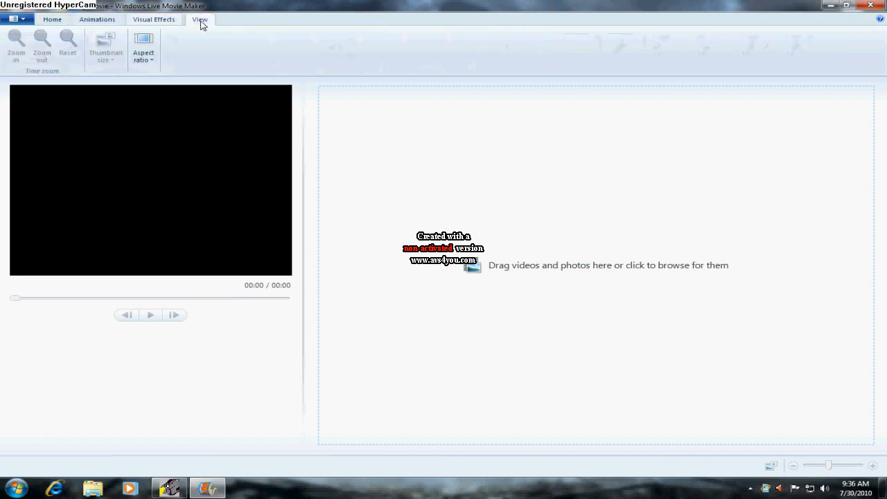
left_click(142, 47)
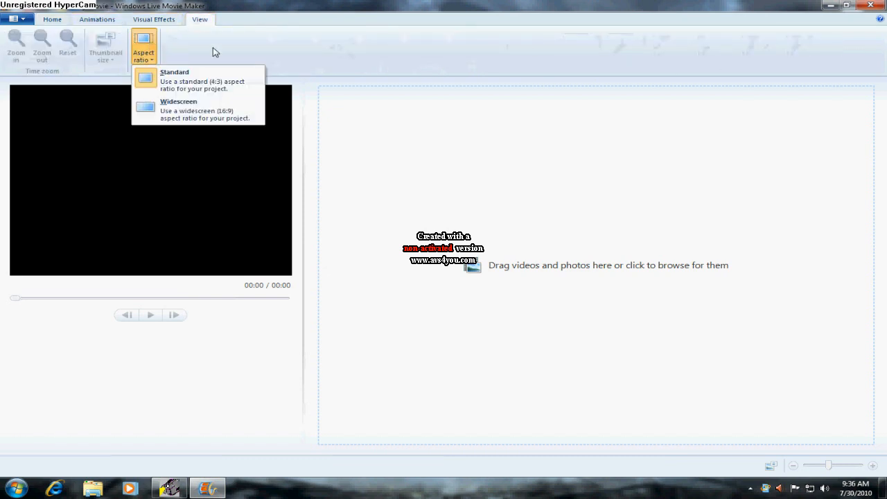
left_click(13, 19)
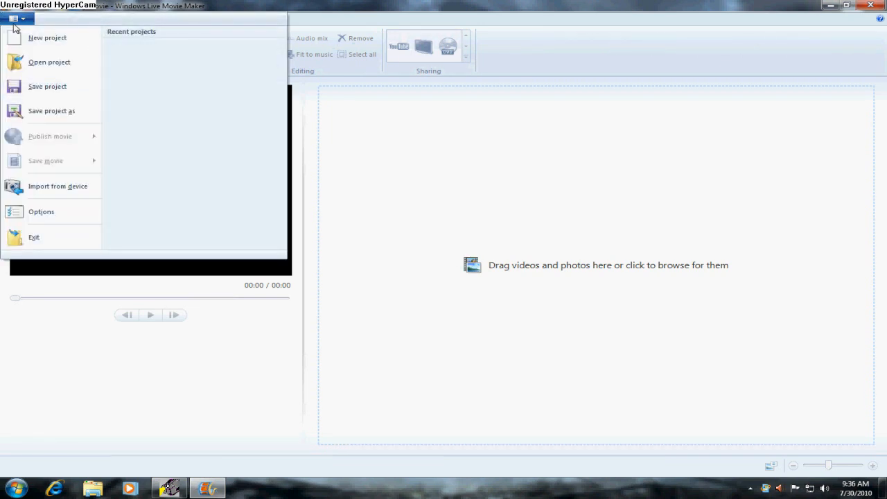
left_click(14, 18)
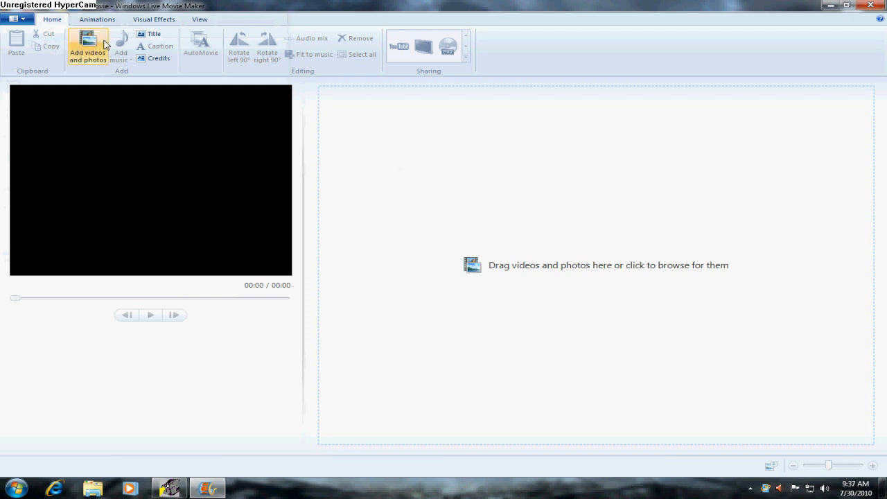
- Add Captured_file_001 from Videos to the project, then close without saving
left_click(87, 46)
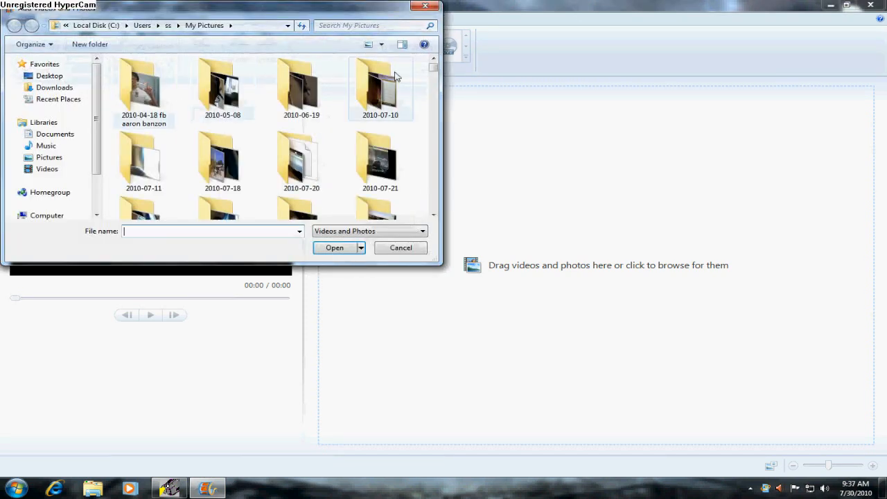
left_click(46, 168)
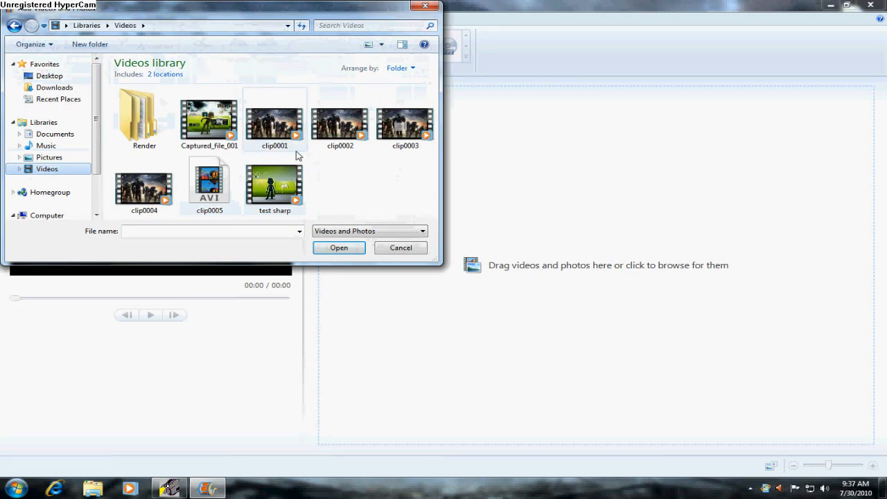
left_click(209, 122)
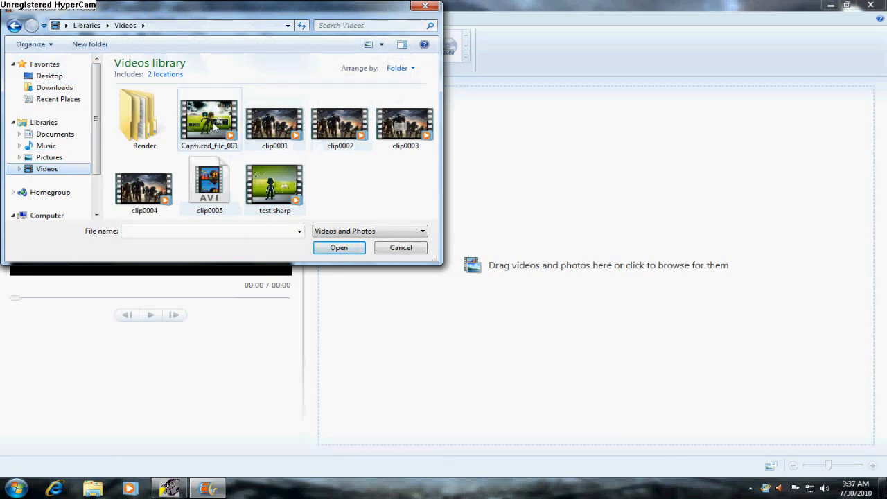
left_click(338, 247)
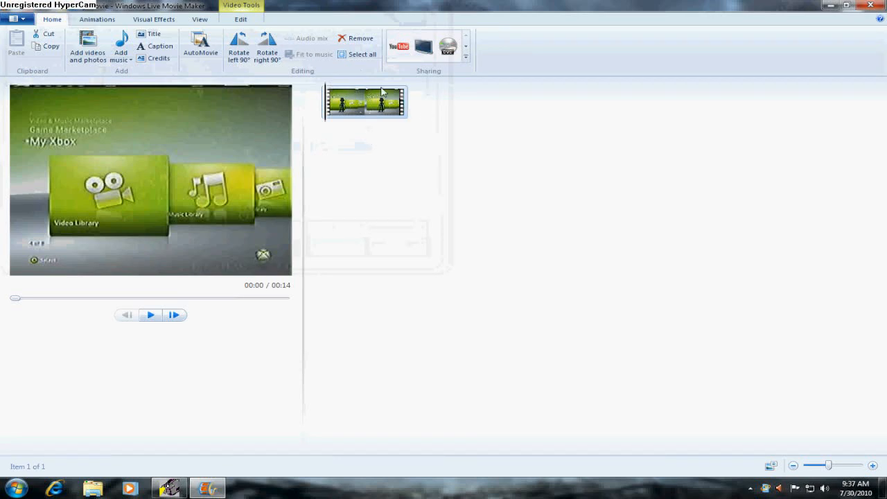
mouse_move(338, 84)
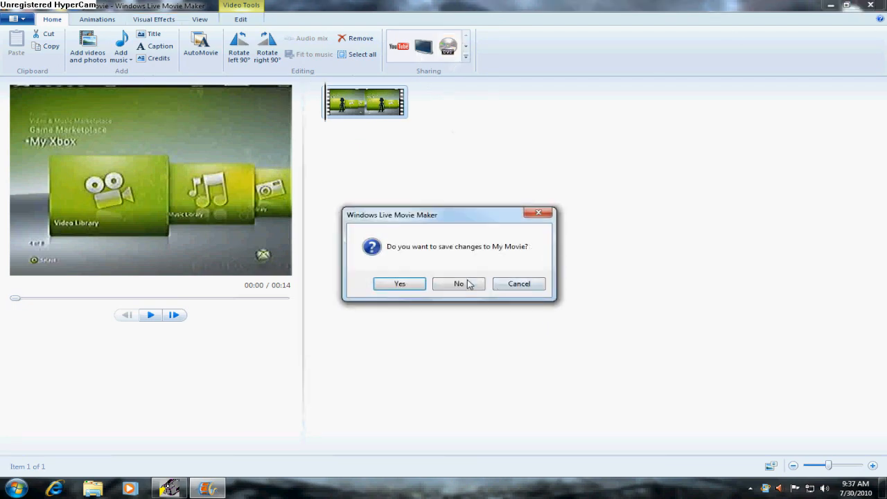
left_click(457, 283)
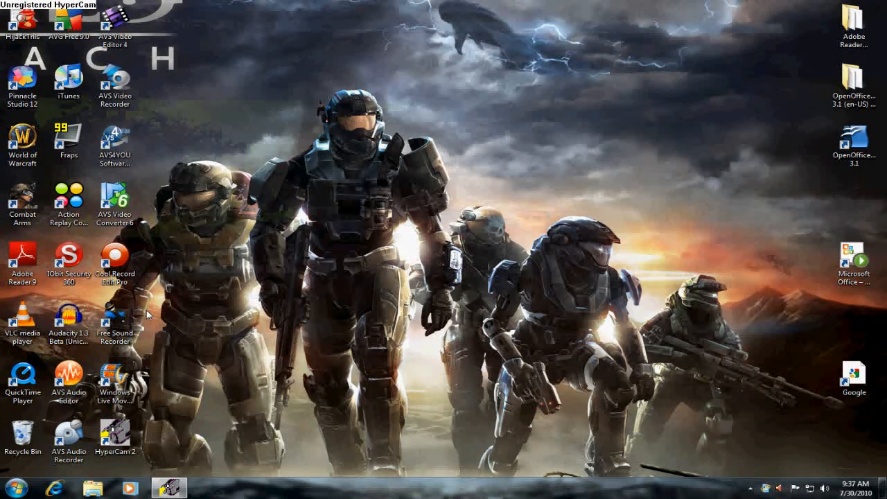
- Launch Audacity 1.3.12-beta from its desktop shortcut and dismiss the Welcome to Audacity message
left_click(68, 320)
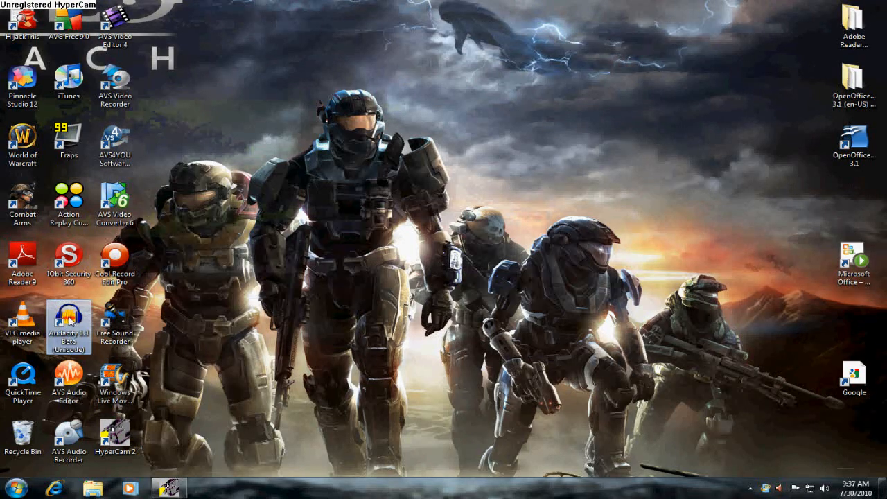
double_click(68, 326)
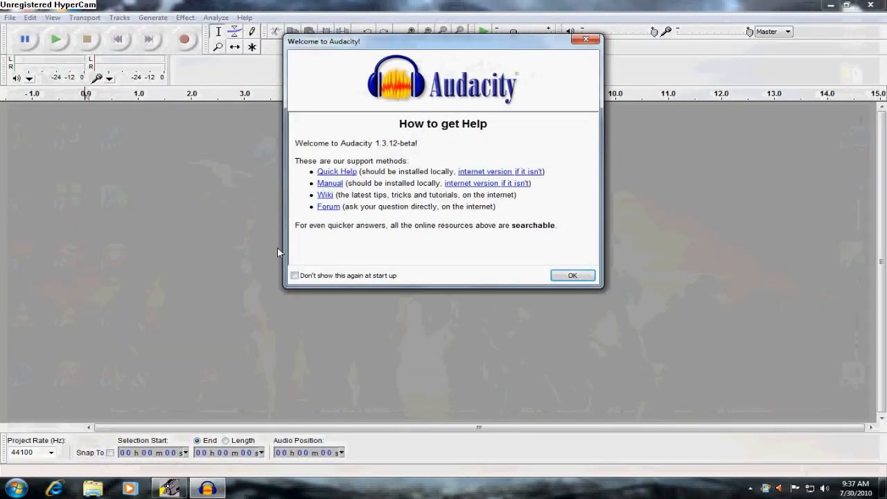
left_click(572, 275)
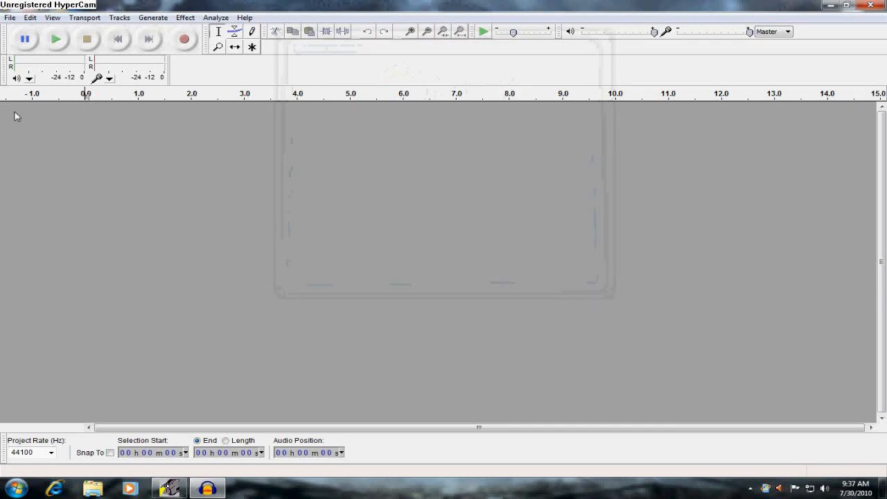
mouse_move(177, 140)
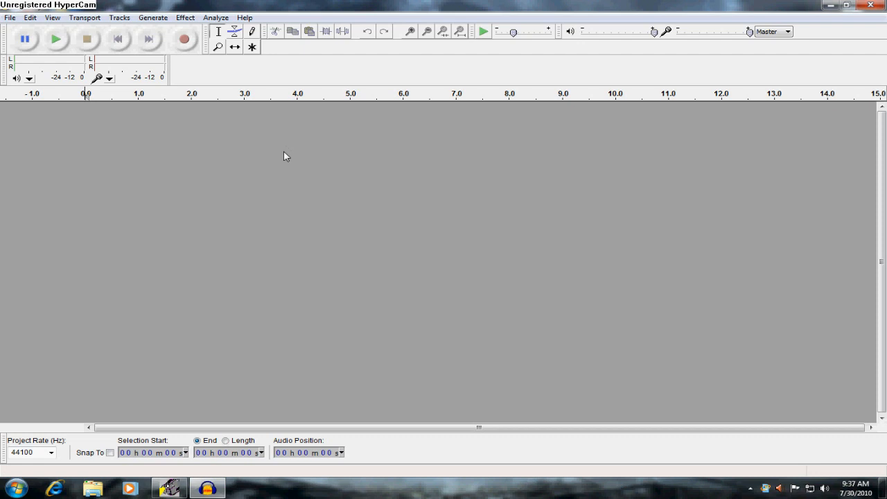
mouse_move(554, 237)
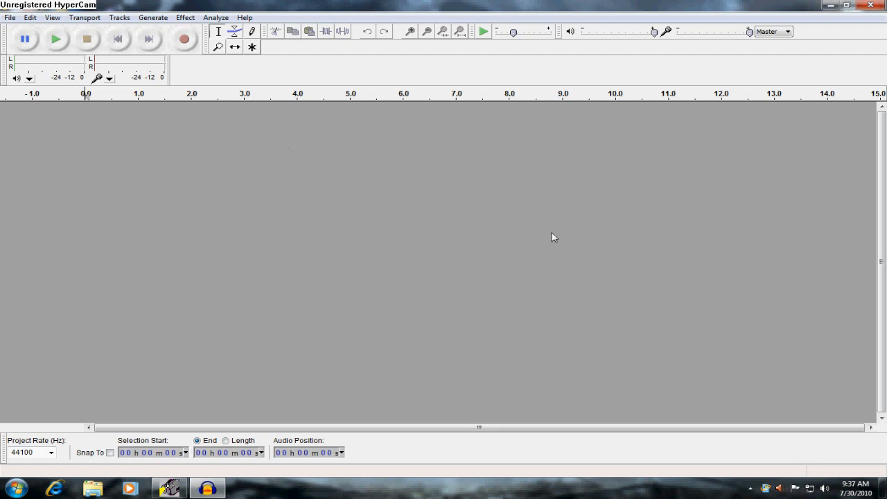
mouse_move(656, 242)
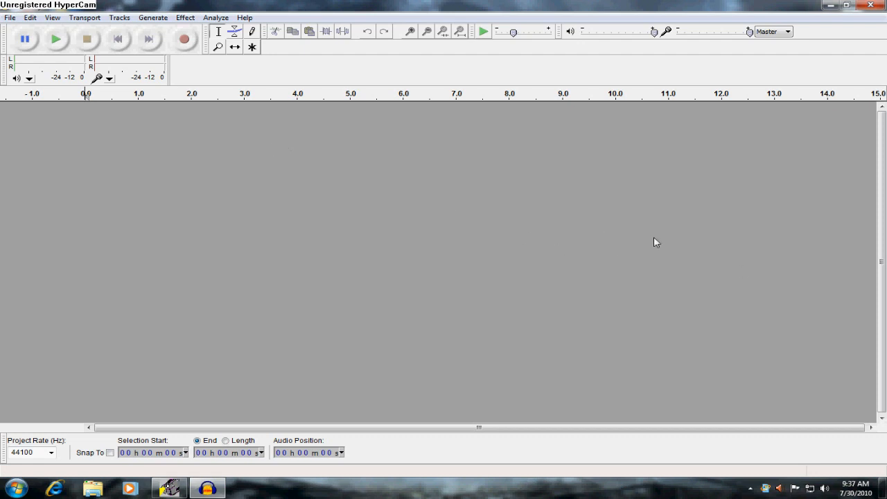
mouse_move(647, 234)
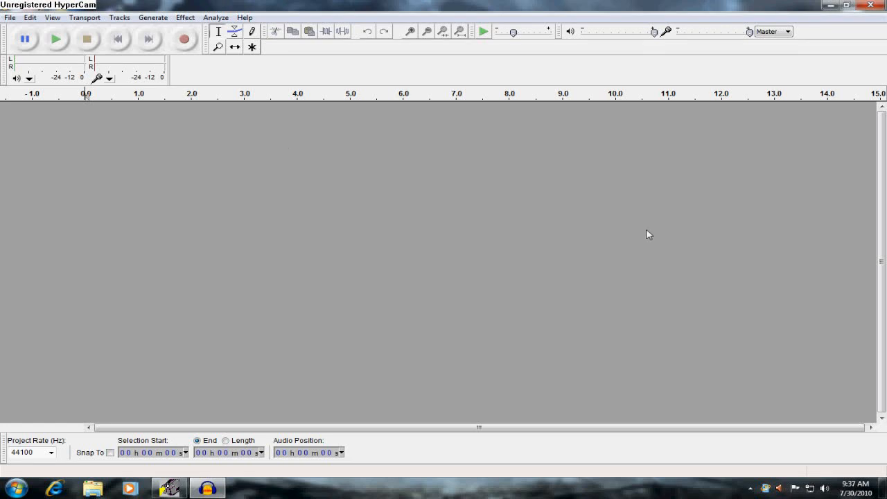
mouse_move(108, 117)
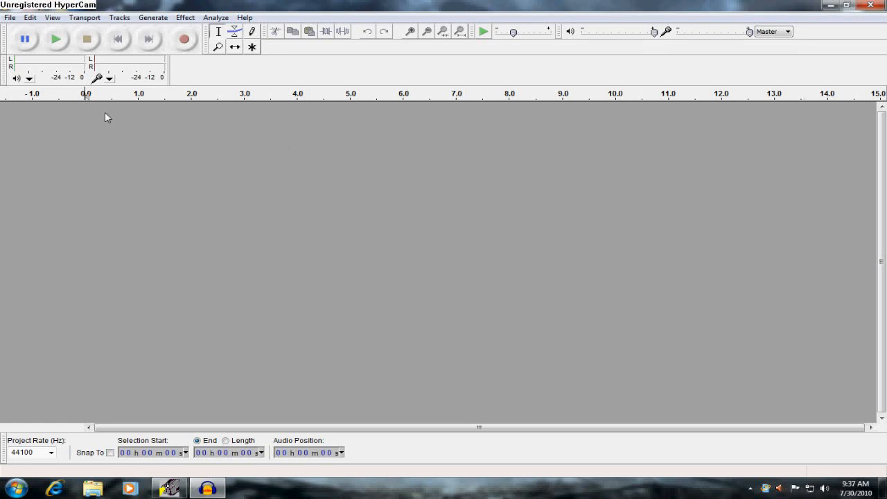
mouse_move(261, 201)
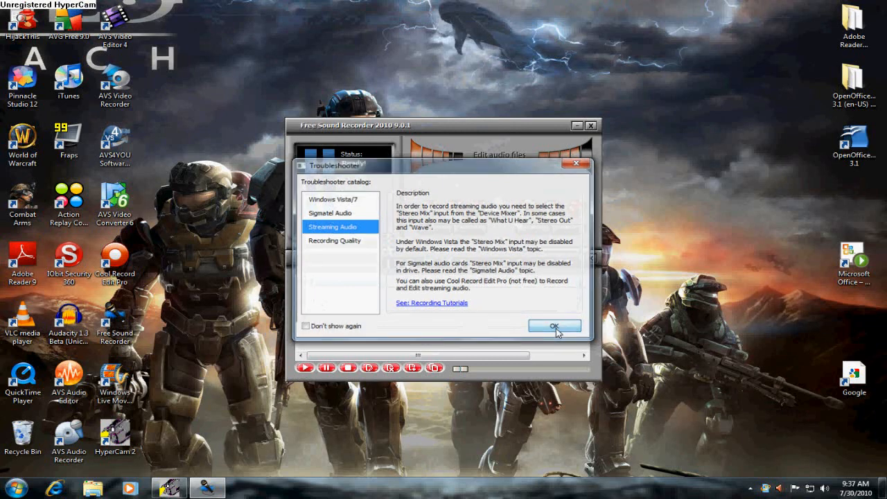
- Dismiss Free Sound Recorder's streaming audio troubleshooter, then close the recorder to the desktop
left_click(554, 326)
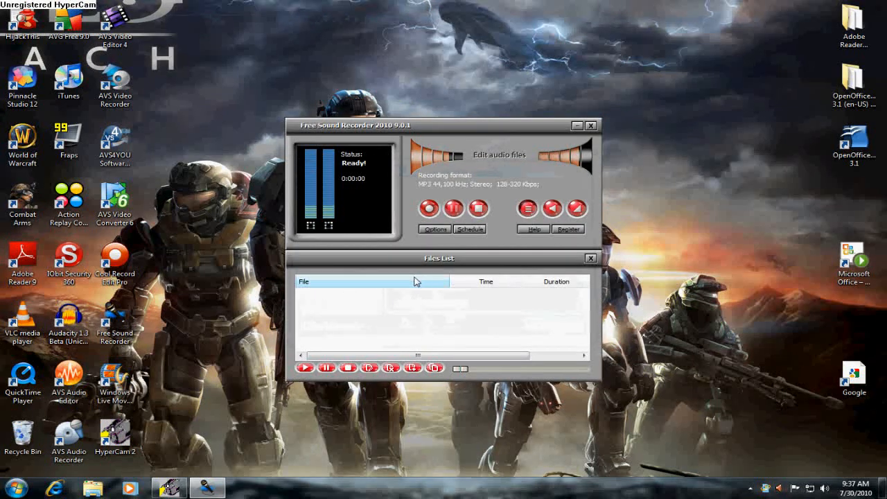
left_click(589, 125)
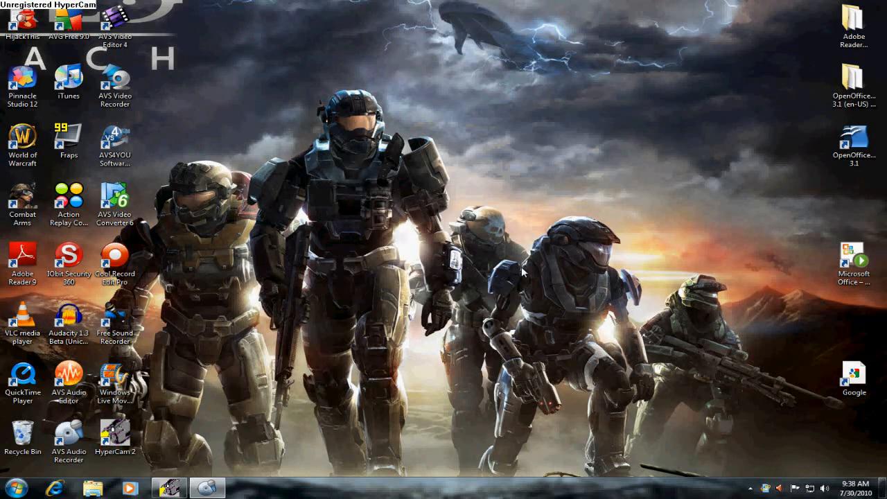
- Launch AVS Audio Recorder from its shortcut and dismiss the non-activated version notice
left_click(68, 440)
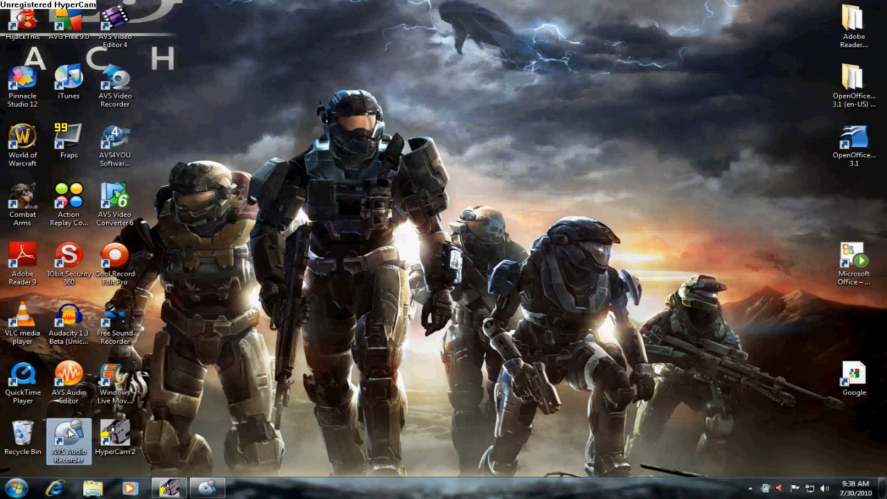
double_click(69, 436)
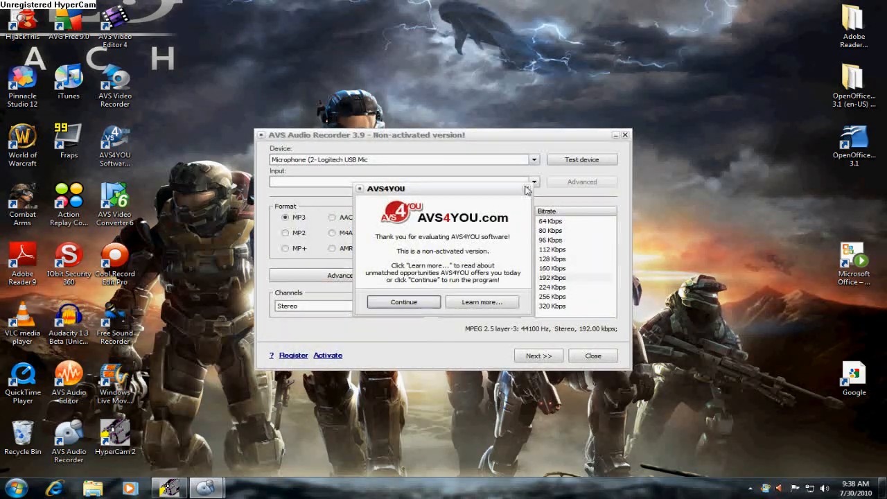
left_click(403, 301)
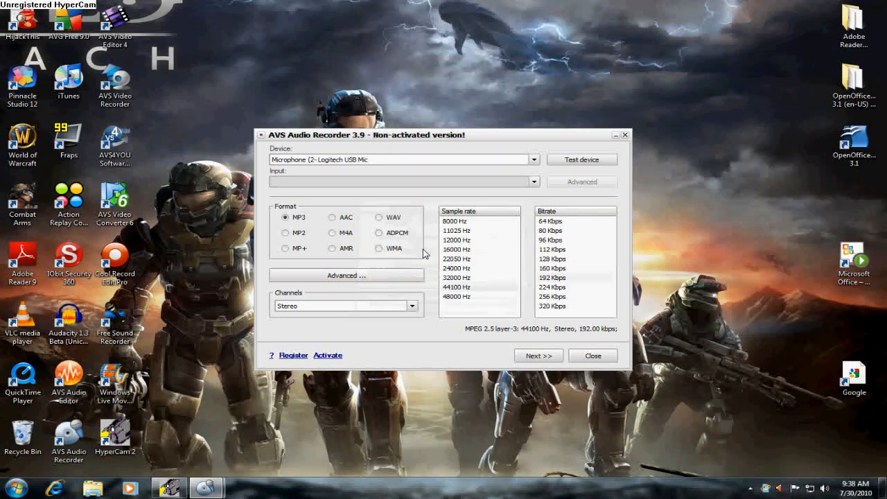
- Continue past the unregistered-version warning to the recording page, then close the recorder
left_click(538, 355)
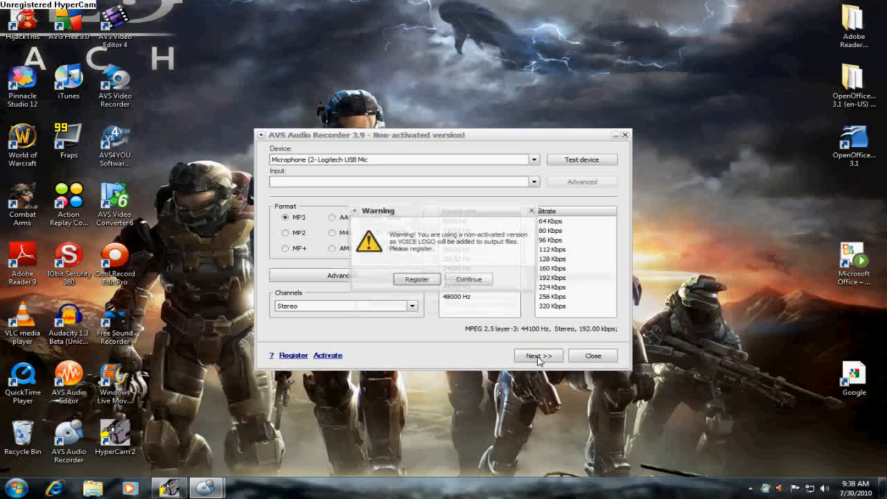
left_click(538, 356)
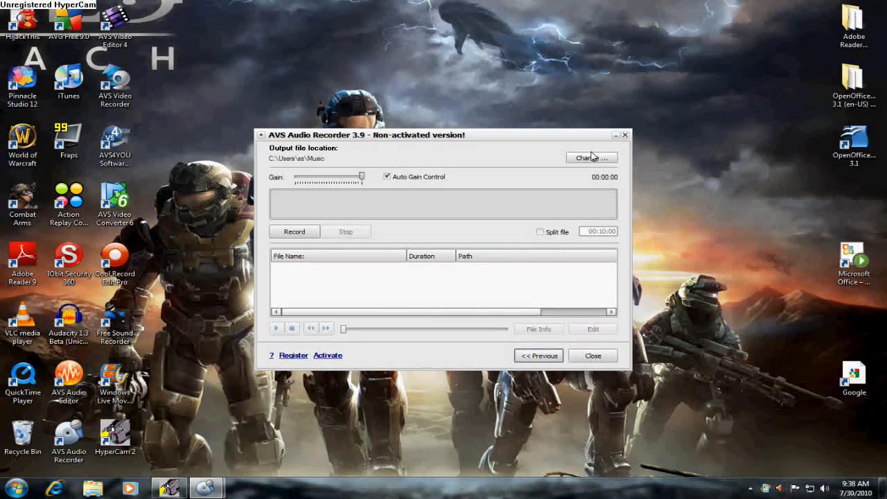
left_click(592, 355)
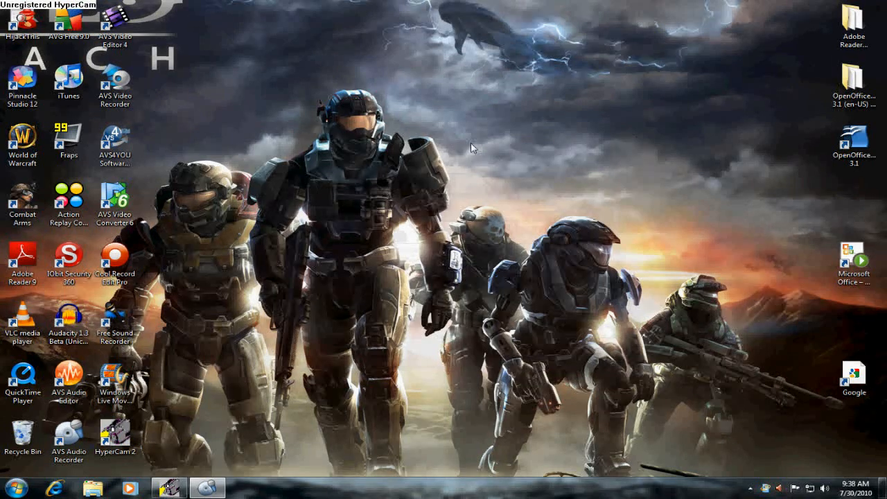
mouse_move(144, 151)
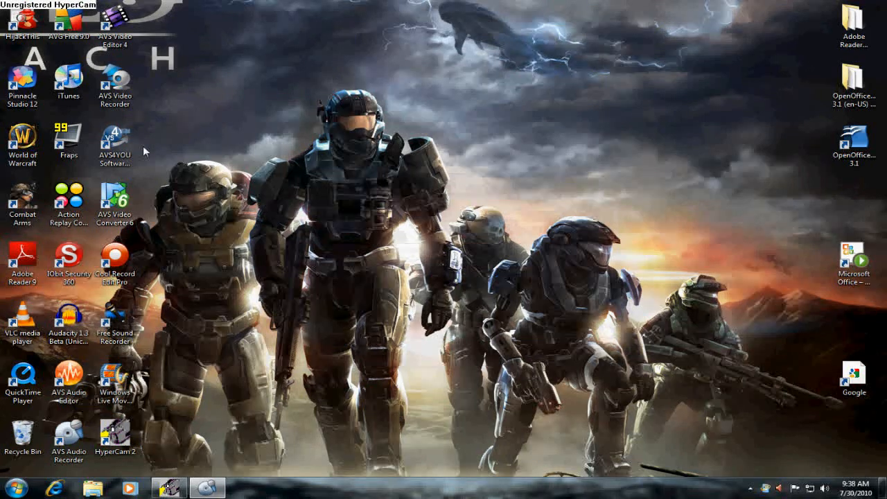
left_click(115, 201)
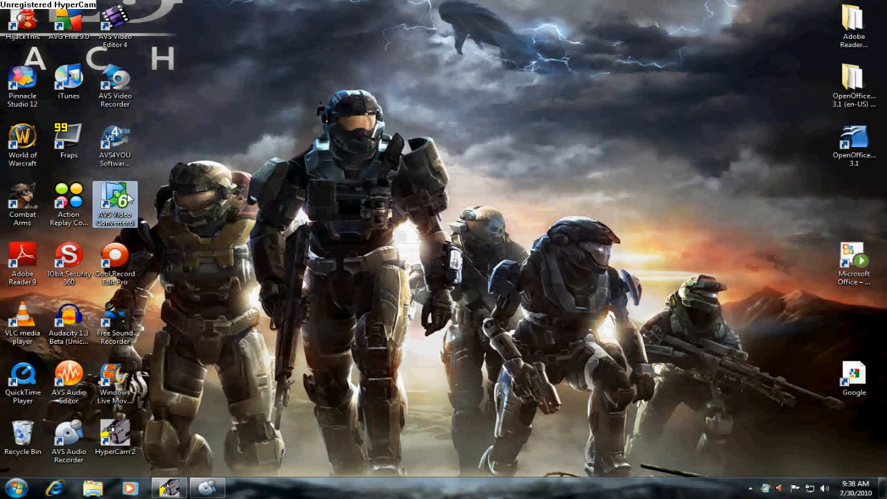
- Launch AVS Video Converter, dismiss its evaluation message, and close the audio recorder window in front
double_click(114, 201)
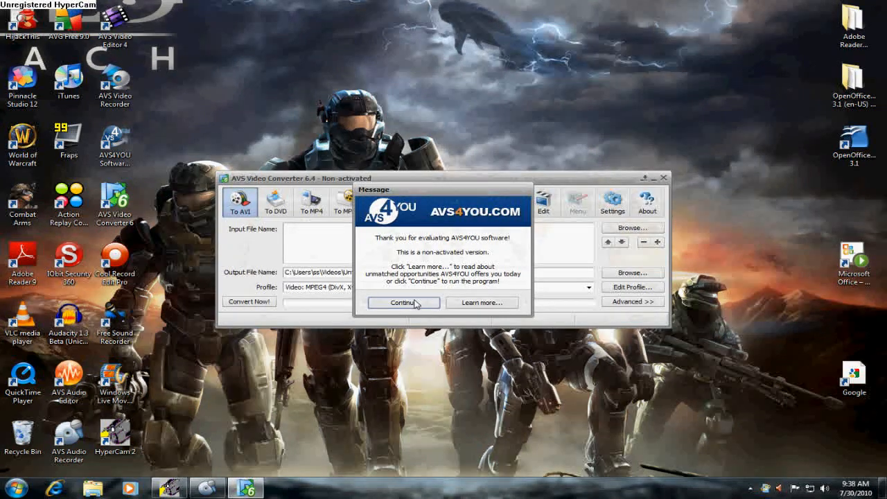
left_click(403, 302)
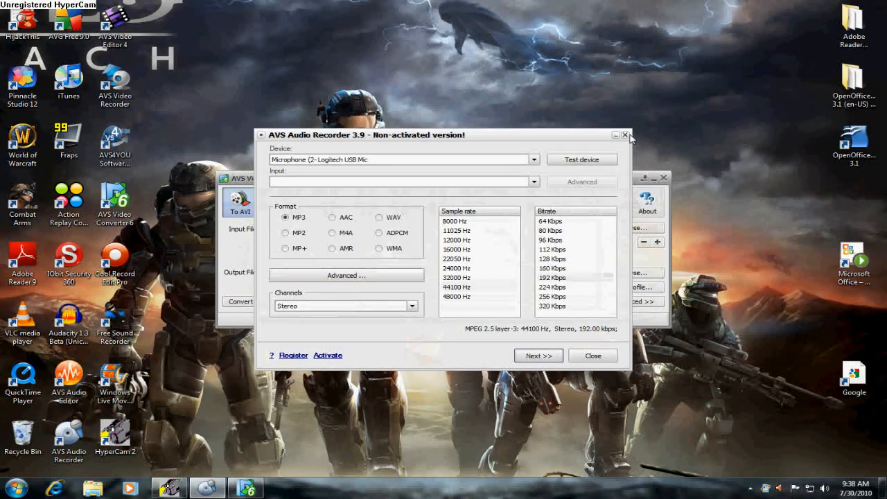
left_click(624, 134)
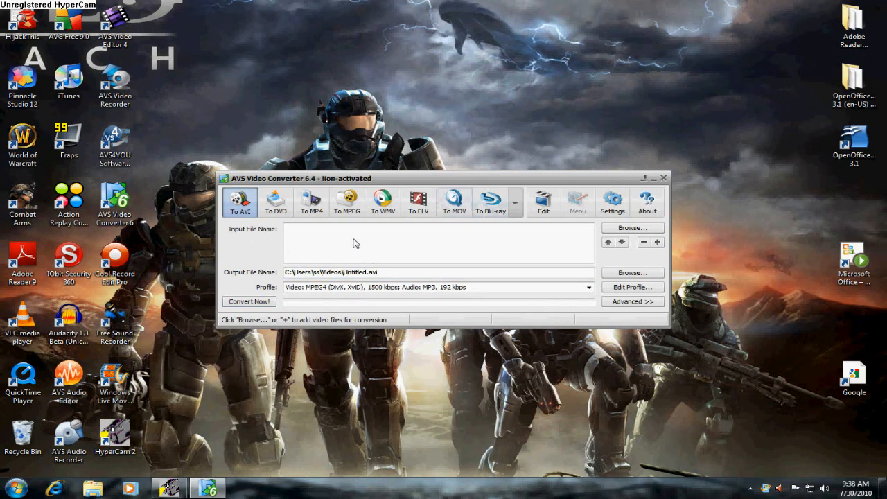
- Browse to the Videos library and load test sharp.mpg as the input video
left_click(631, 228)
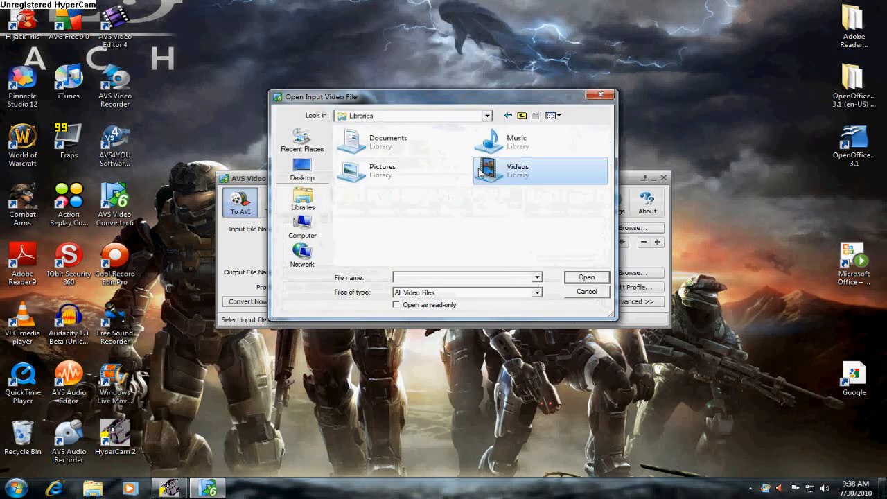
double_click(487, 171)
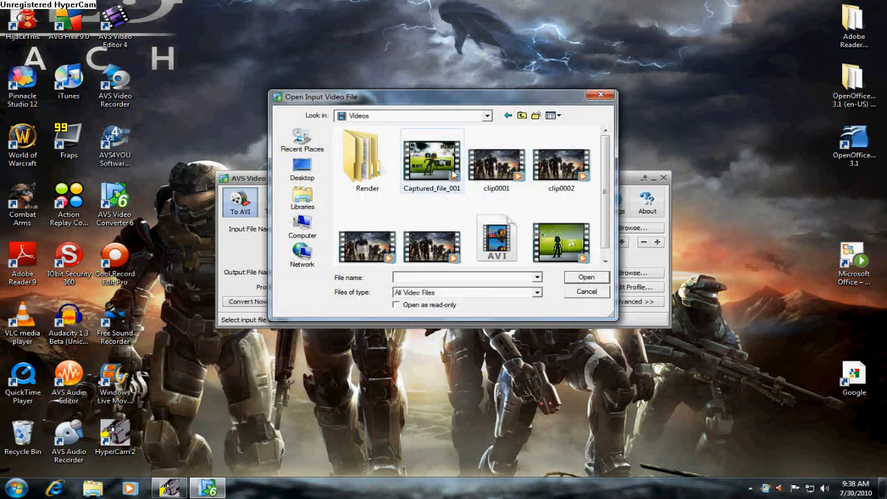
left_click(561, 239)
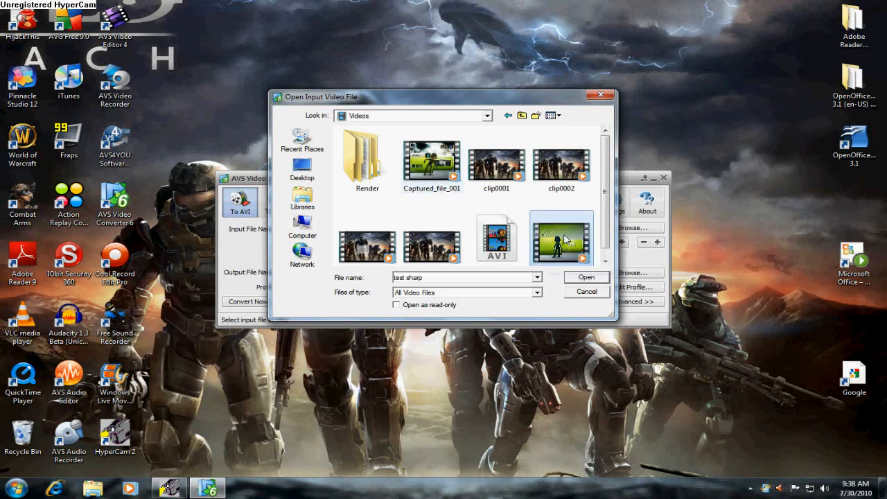
left_click(585, 277)
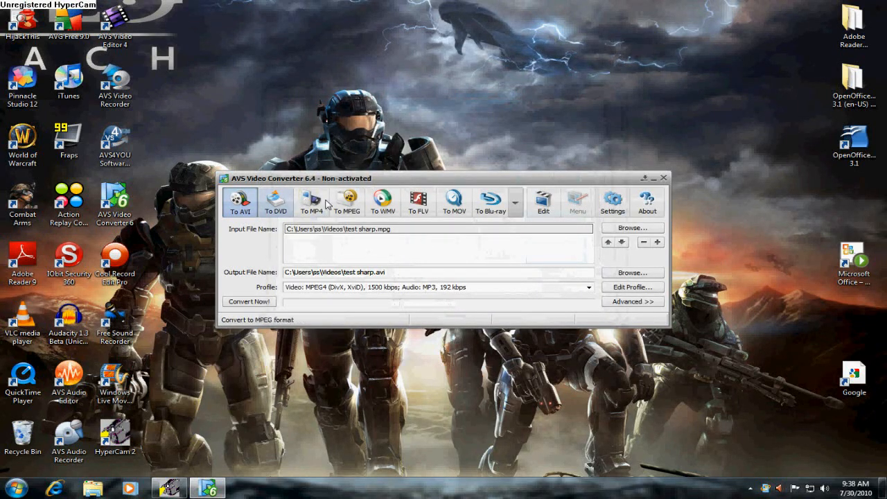
left_click(276, 202)
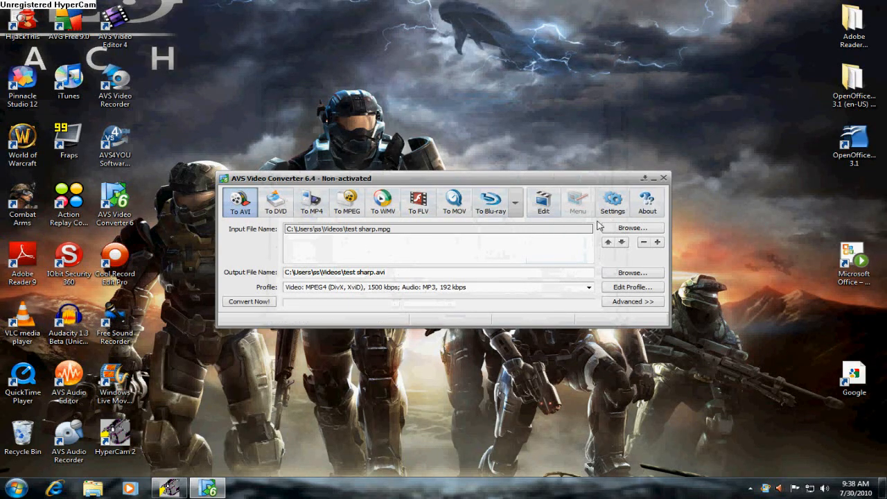
left_click(611, 202)
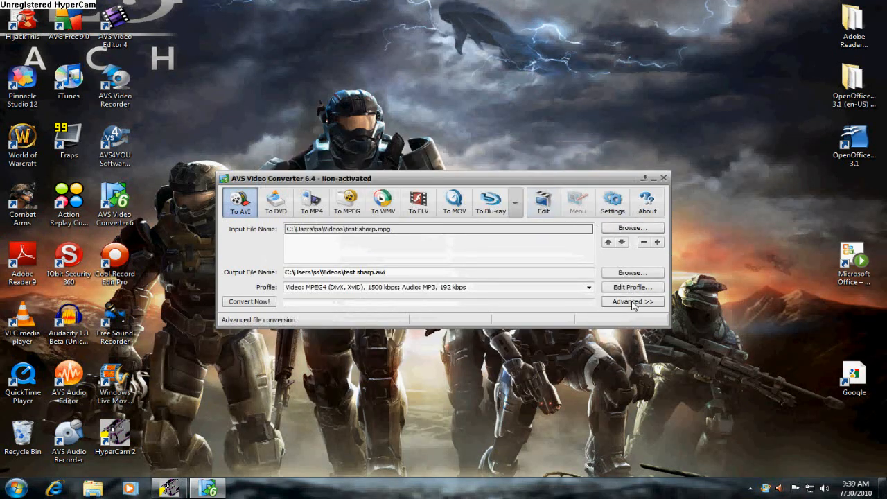
- Review advanced options, then switch output to MPEG, producing test sharp.mpg with DVD NTSC profile
left_click(632, 300)
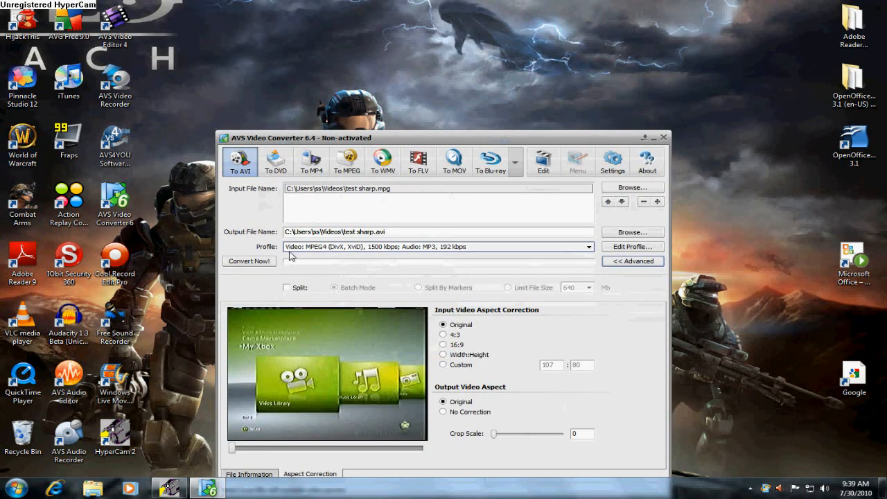
mouse_move(633, 261)
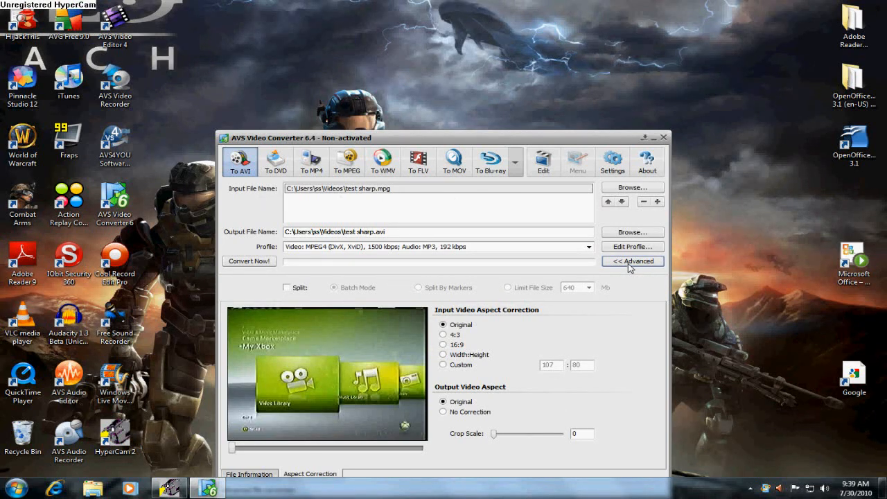
left_click(631, 261)
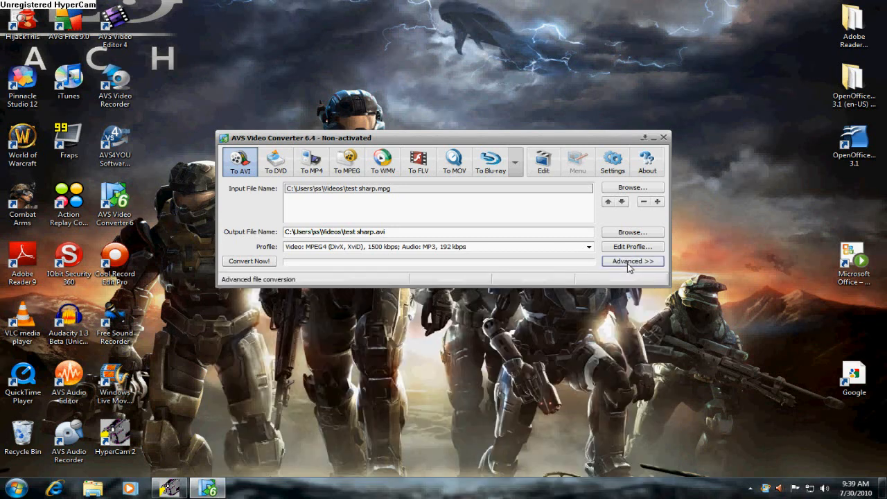
left_click(347, 161)
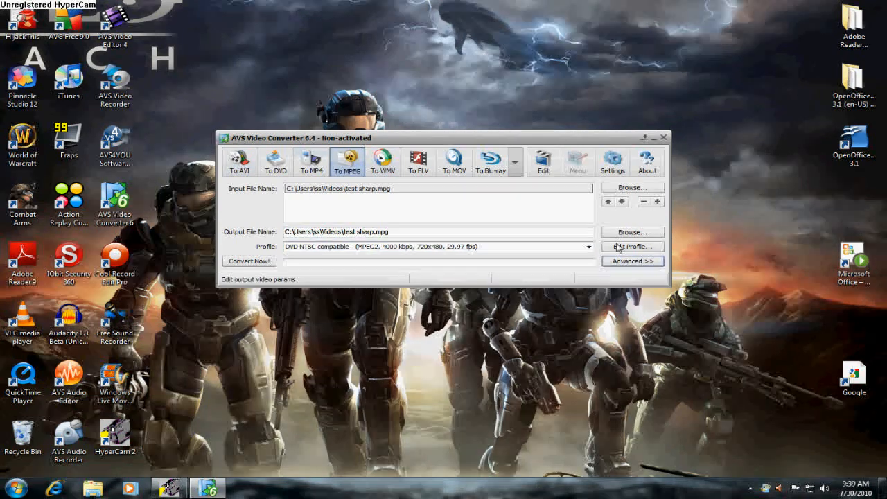
- Choose the HD Video 720p profile (MPEG-2, 9000 kbps, 1280x720, 29.97 fps) from the Profile list
left_click(631, 245)
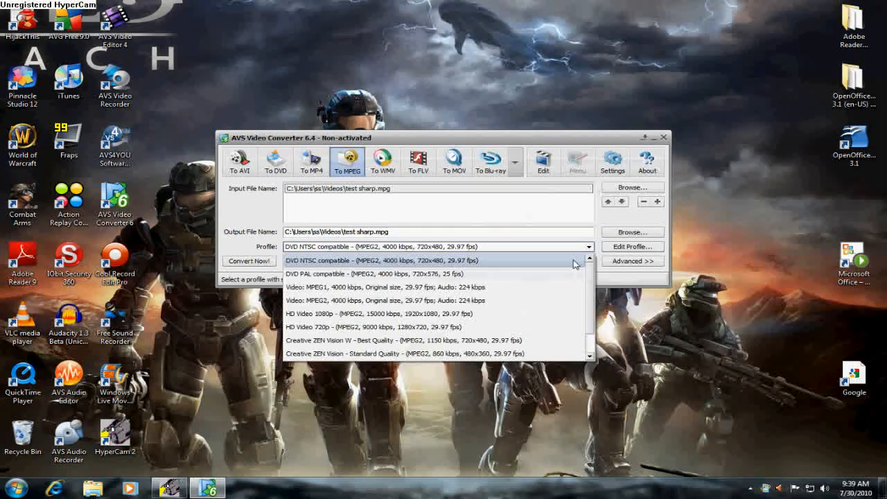
mouse_move(483, 313)
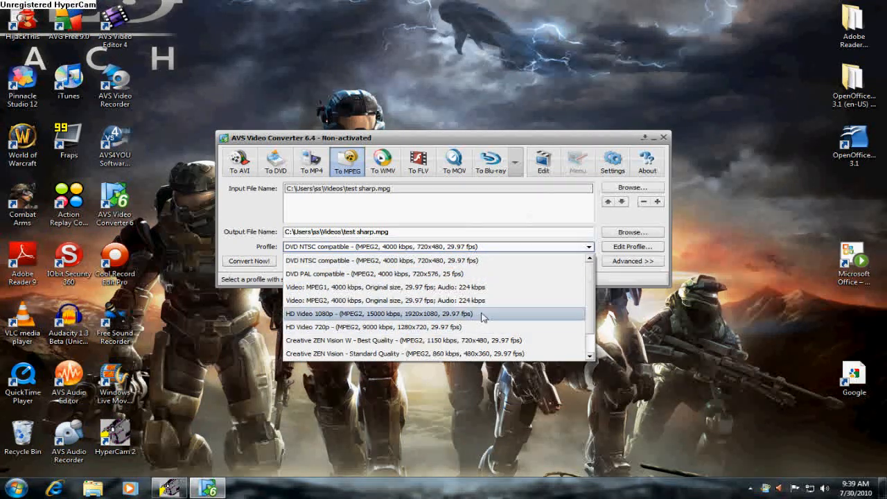
mouse_move(480, 326)
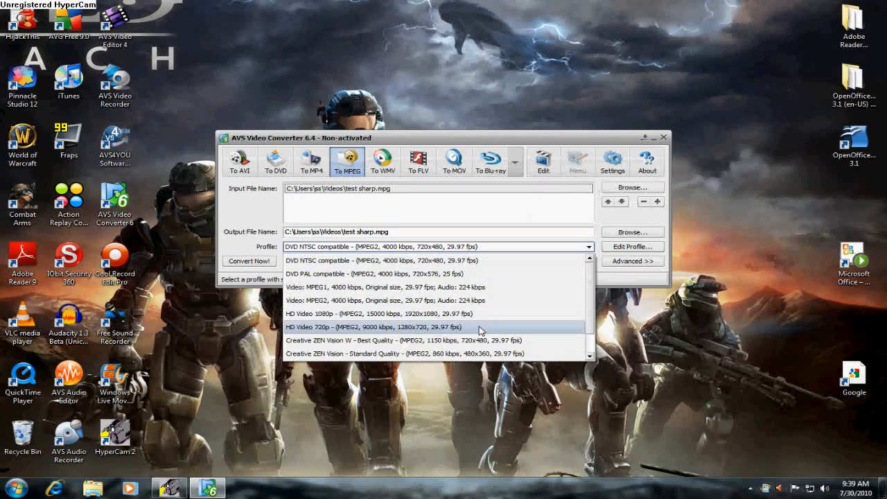
left_click(379, 326)
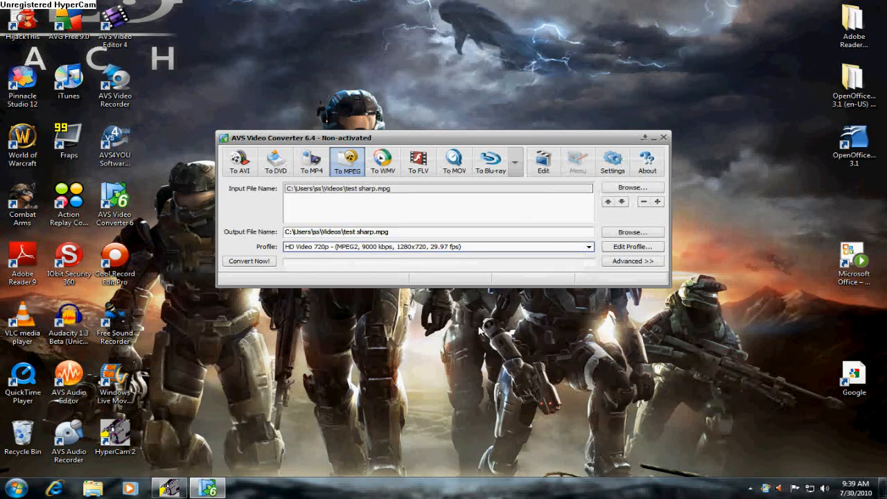
mouse_move(453, 163)
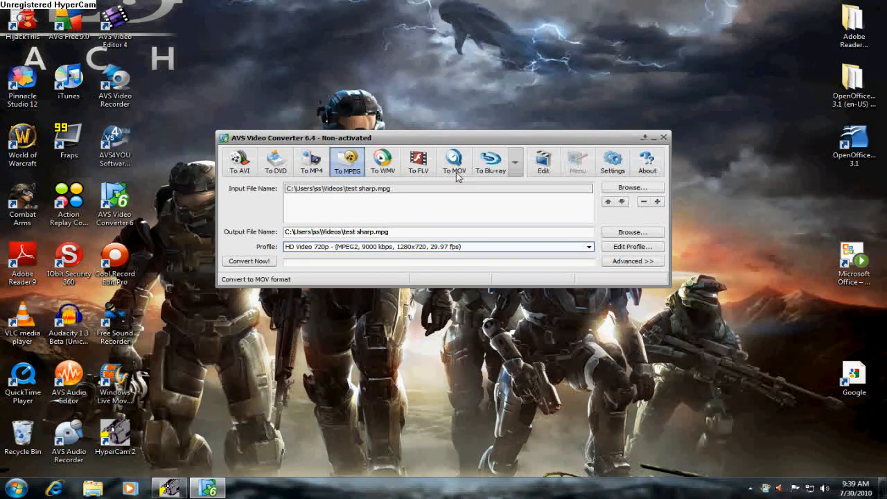
mouse_move(612, 162)
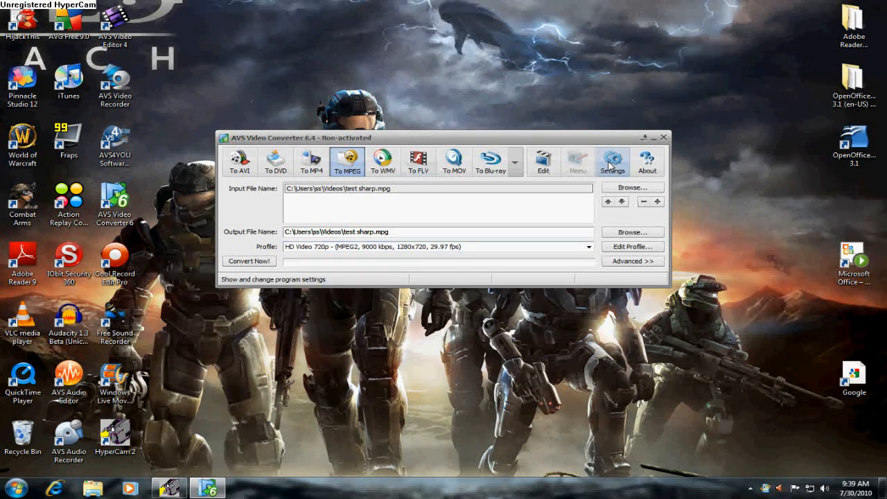
- Review the converter settings (multi-thread, Normal priority, Bilinear resize) and toggle the advanced options
left_click(612, 161)
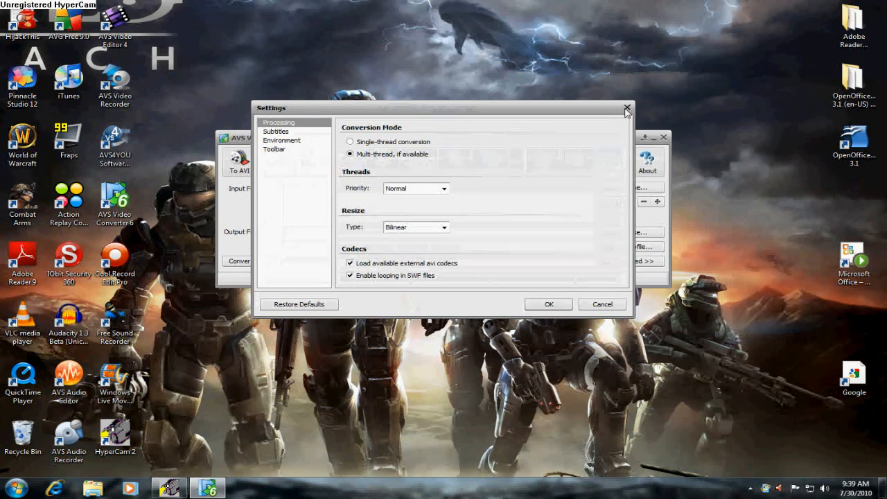
left_click(626, 108)
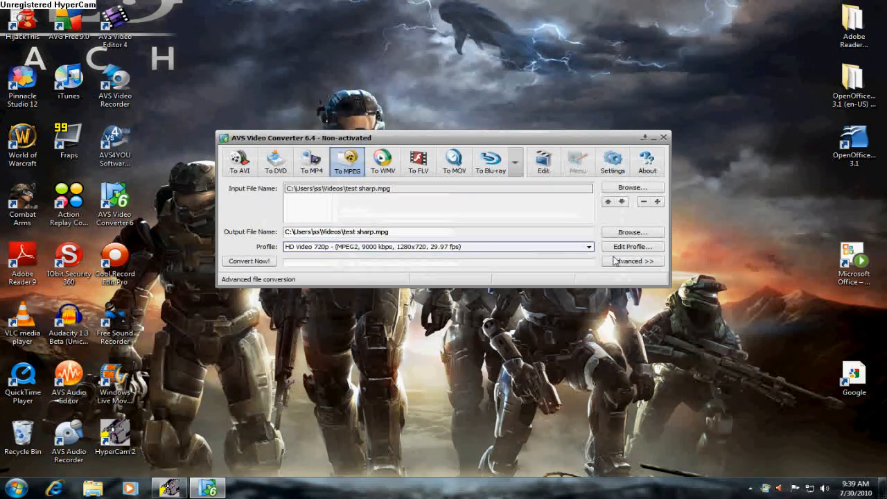
left_click(631, 261)
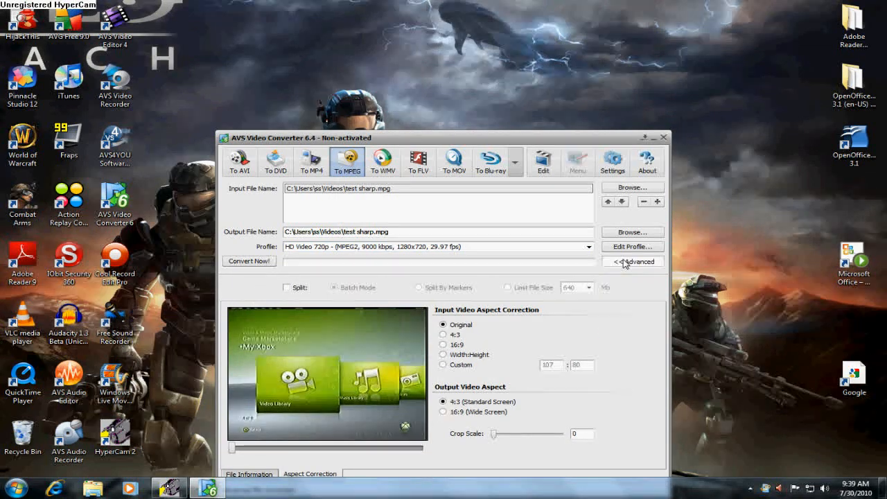
left_click(632, 261)
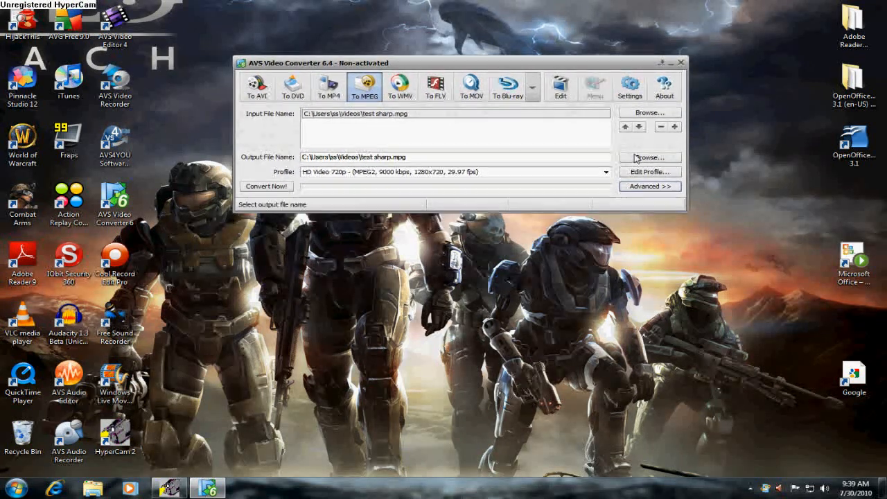
- Collapse the advanced aspect correction settings and close AVS Video Converter
left_click(649, 186)
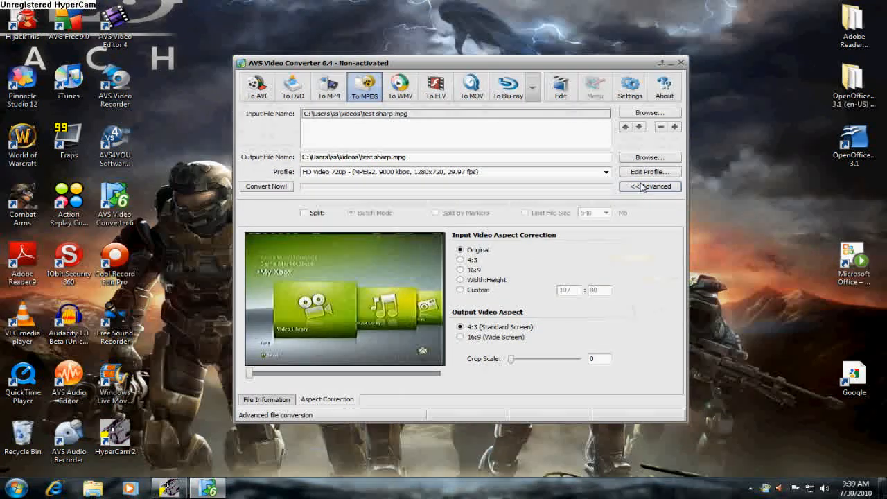
left_click(648, 186)
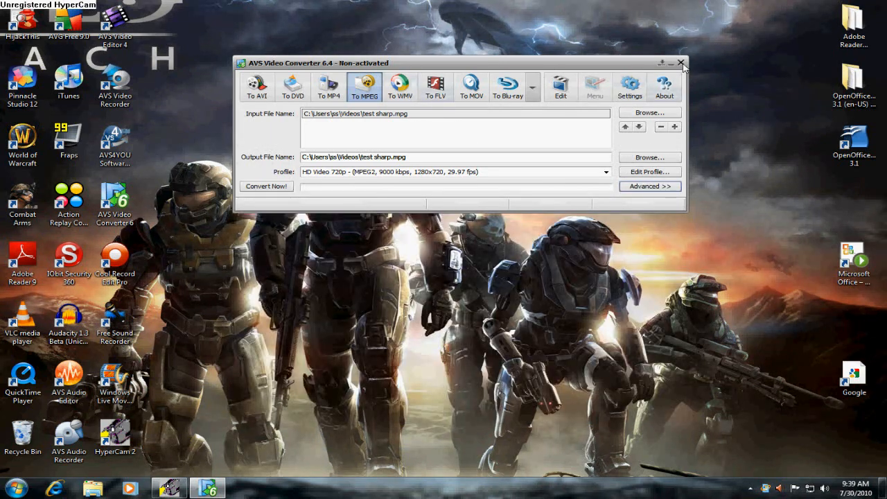
left_click(680, 63)
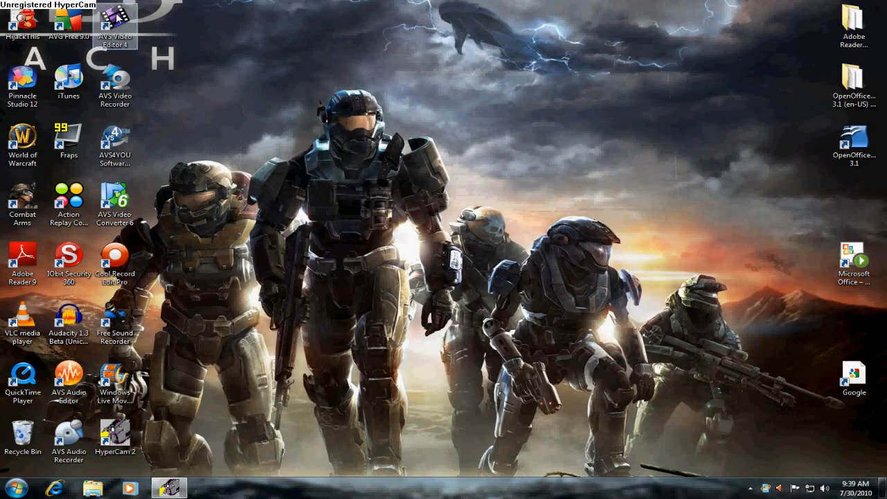
- Launch AVS Video Editor from the desktop, continue past the evaluation notice, and close the Media Library tip
double_click(115, 20)
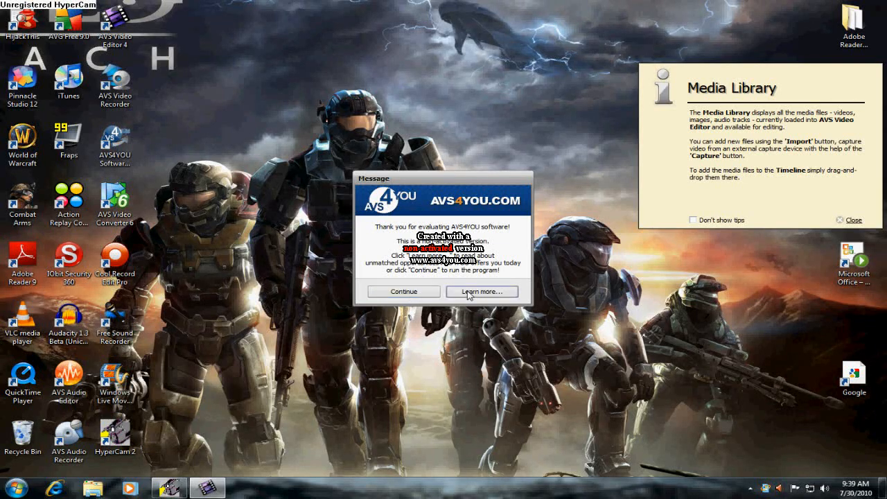
left_click(481, 291)
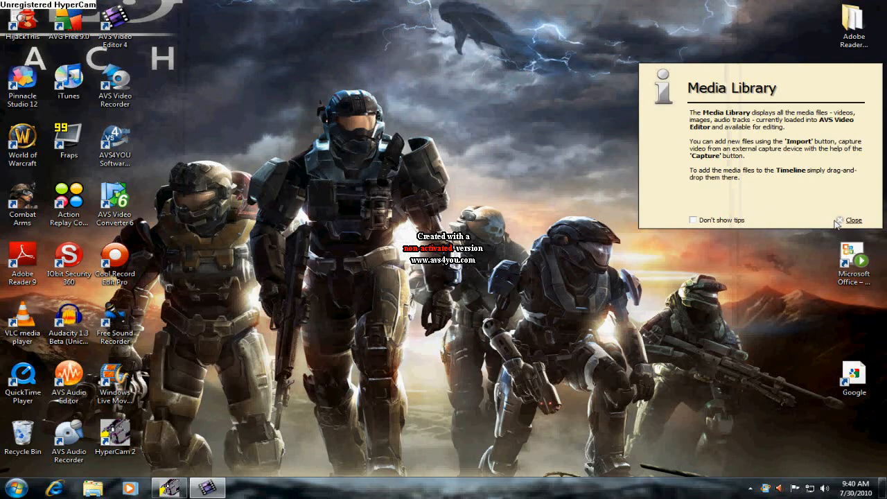
left_click(853, 220)
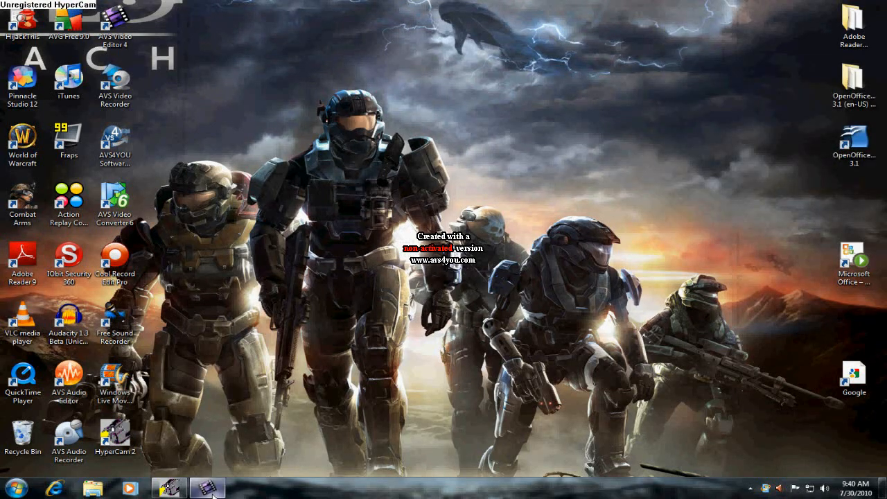
- Open the Media Library Audio folder holding the Sample file, then open the Voice Record page
left_click(206, 487)
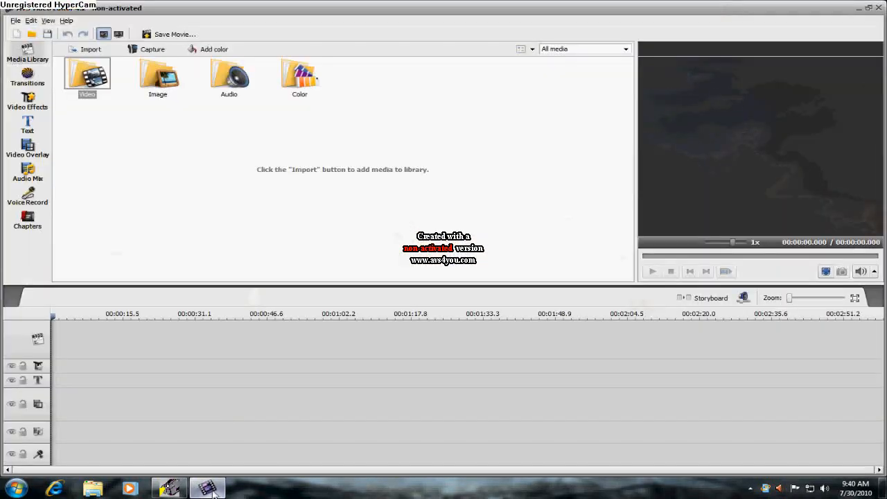
left_click(229, 75)
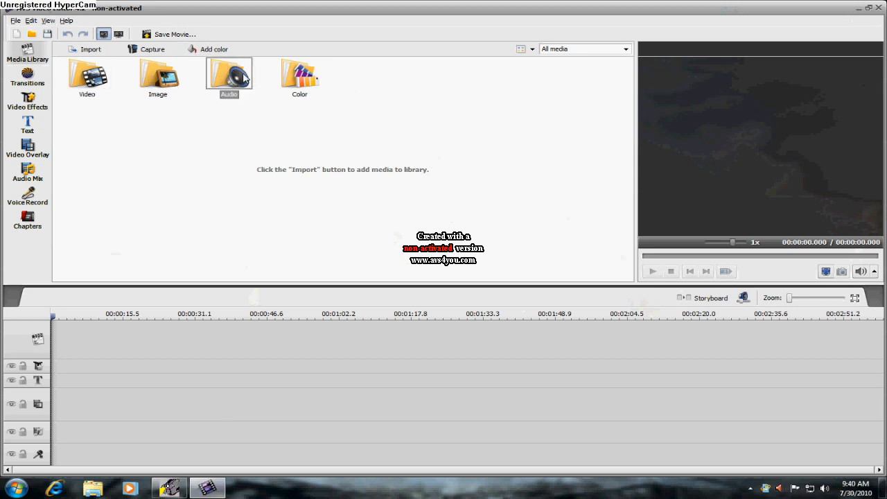
double_click(228, 73)
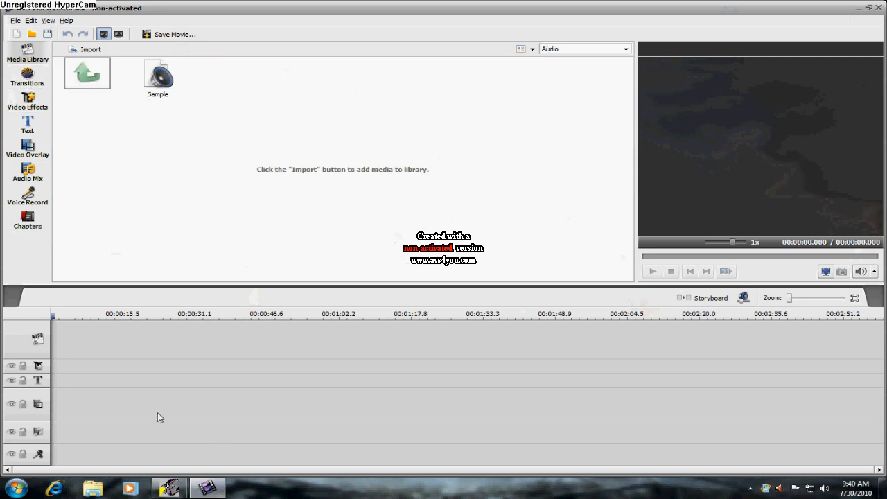
mouse_move(56, 248)
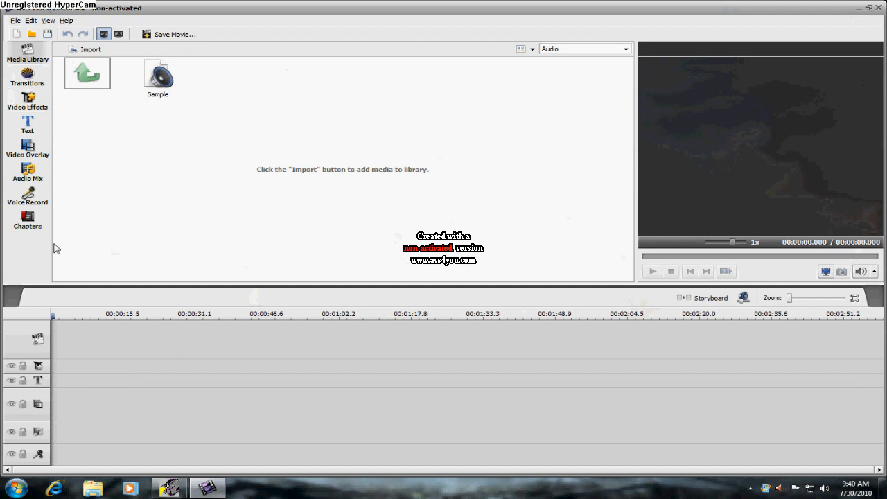
left_click(27, 197)
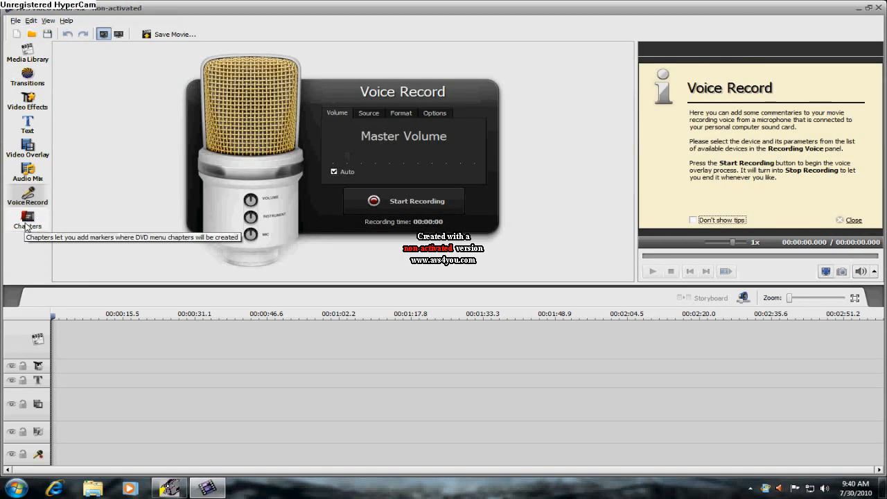
mouse_move(43, 74)
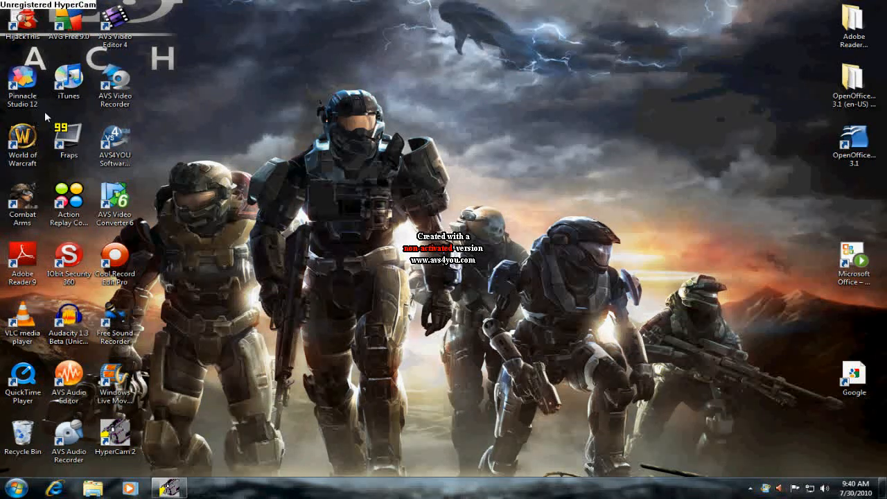
mouse_move(116, 381)
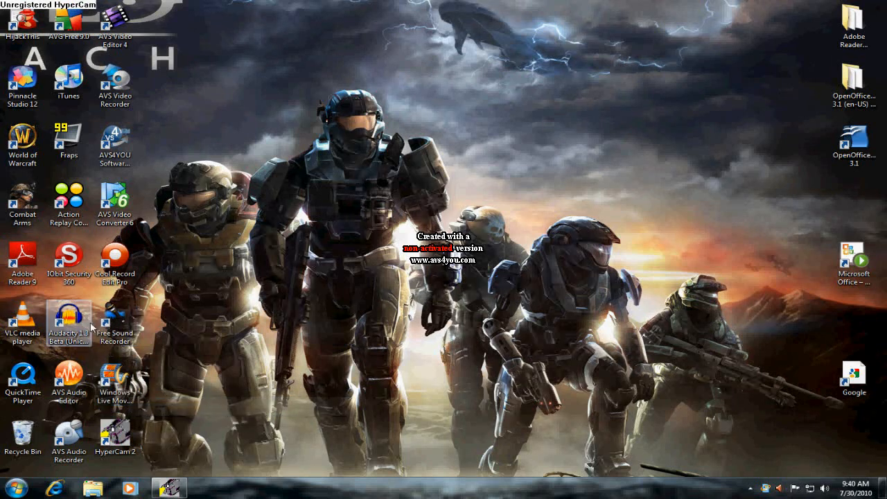
mouse_move(69, 323)
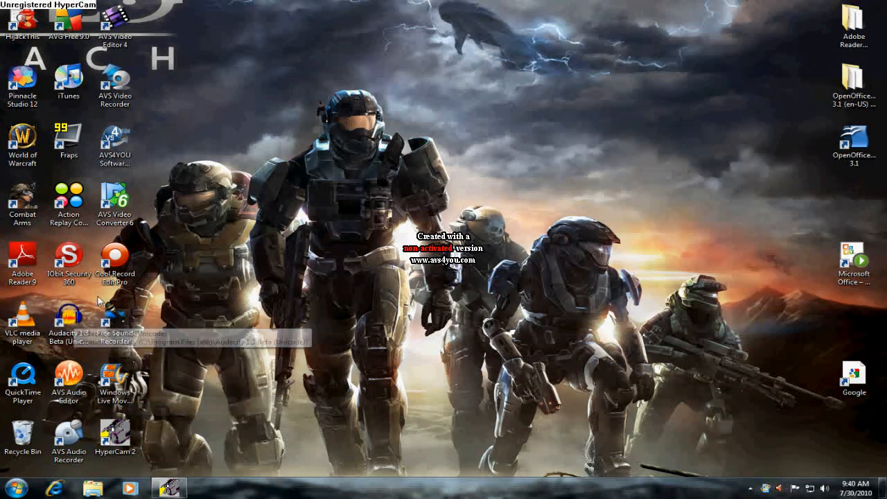
left_click(9, 488)
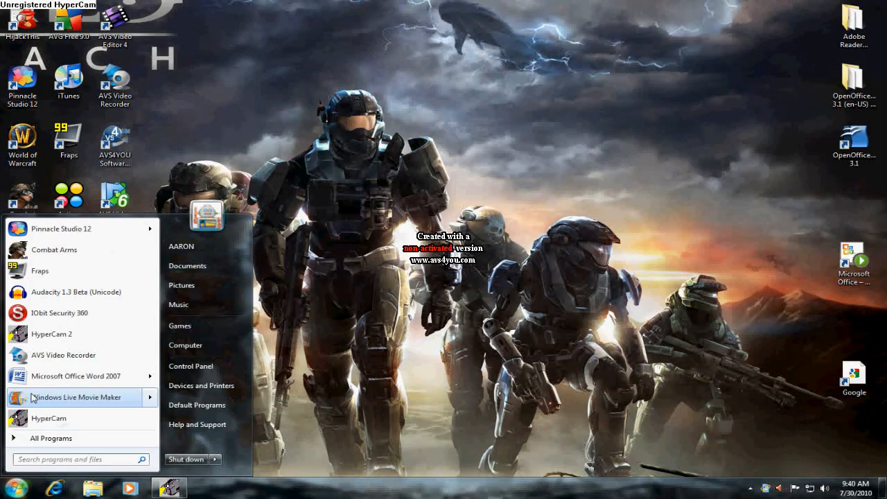
mouse_move(51, 438)
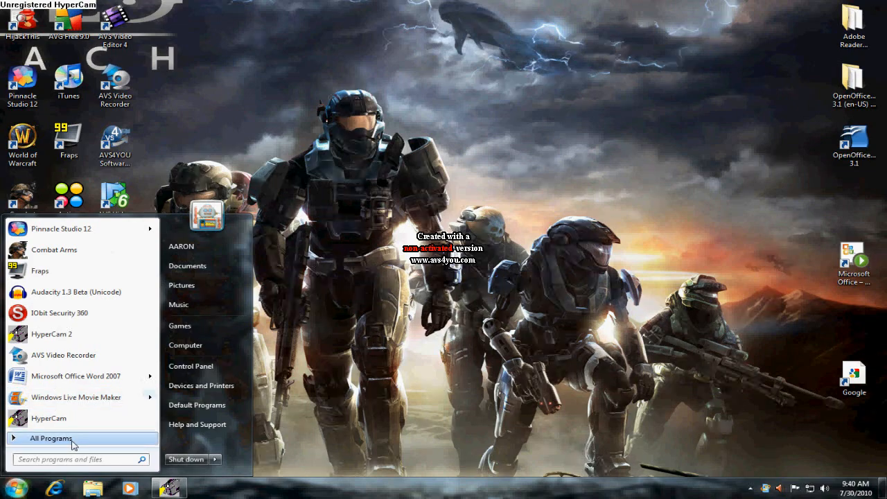
left_click(50, 438)
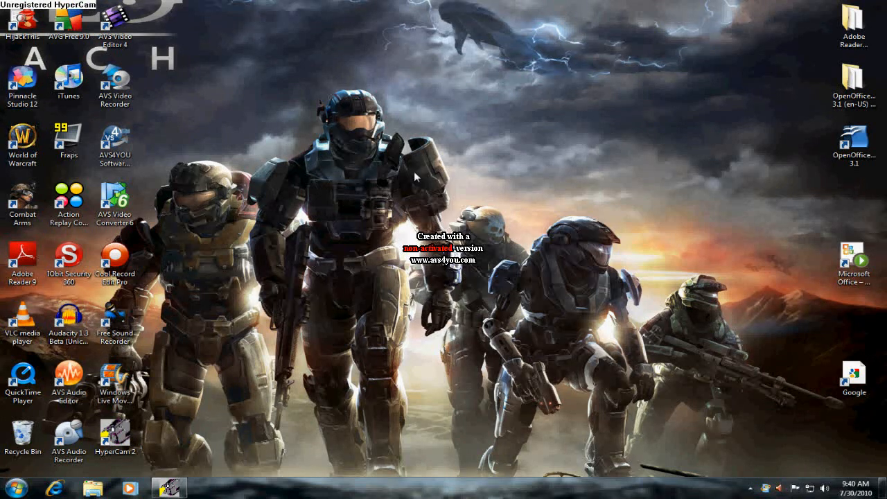
mouse_move(483, 144)
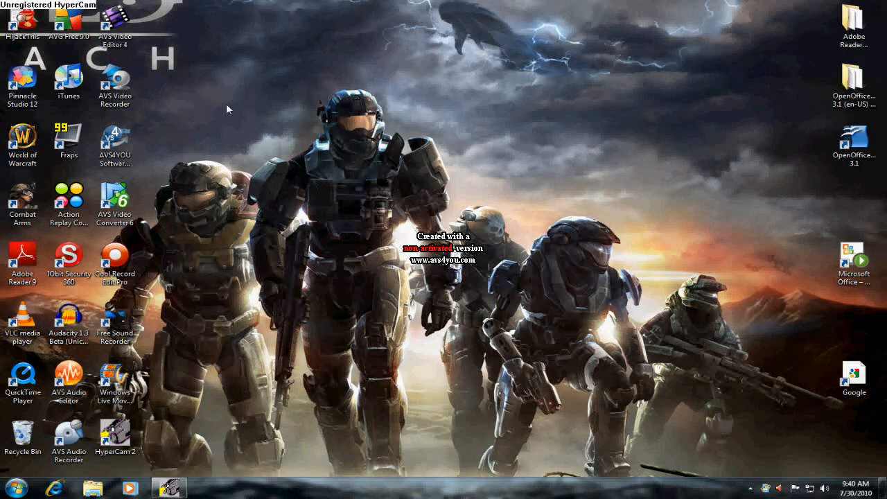
mouse_move(89, 109)
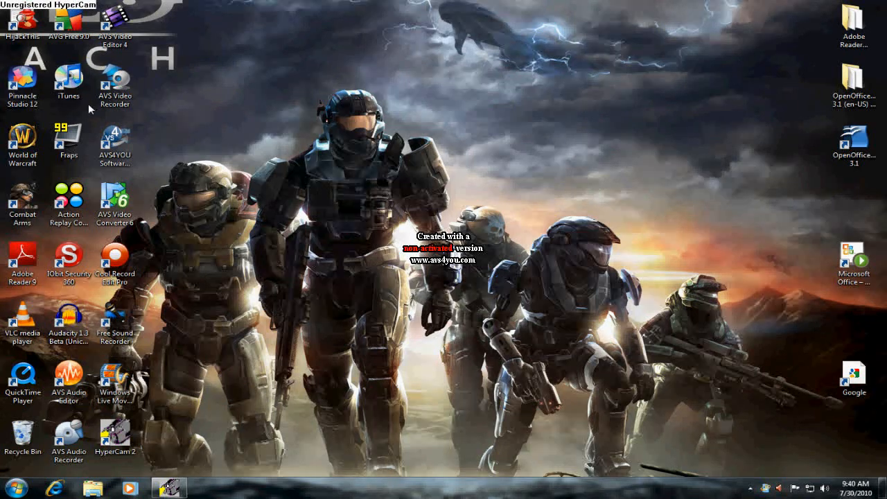
mouse_move(690, 137)
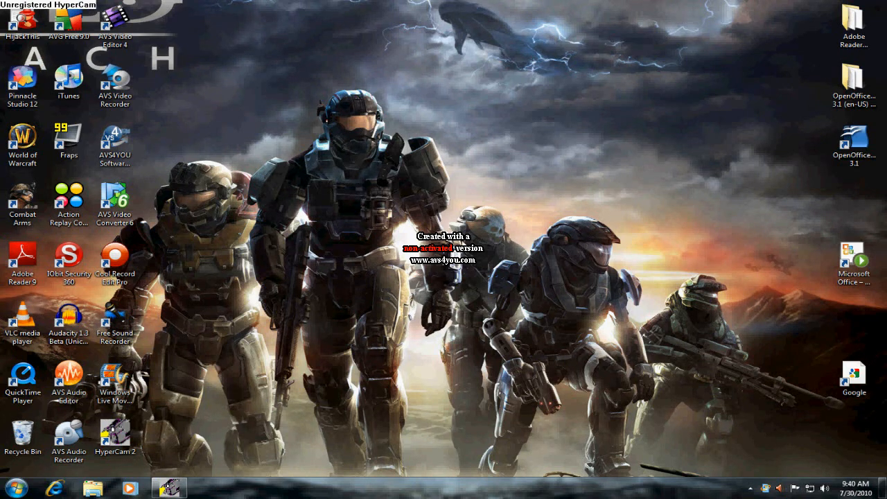
mouse_move(534, 194)
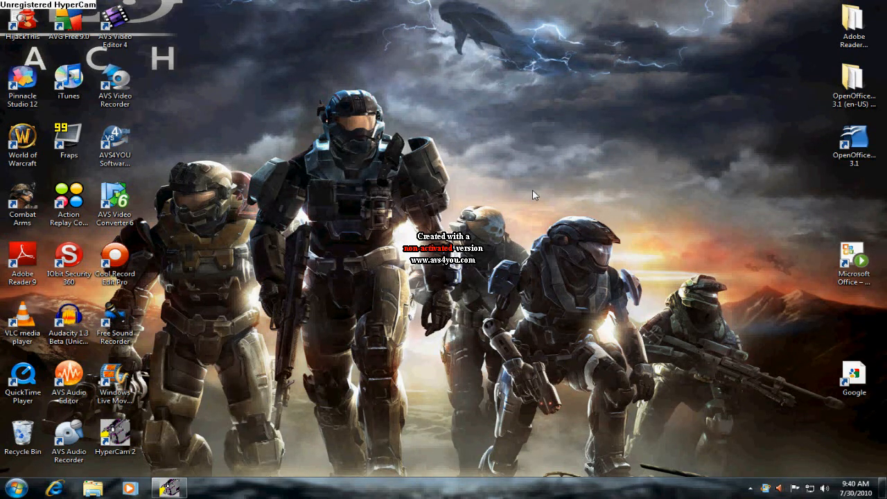
mouse_move(537, 179)
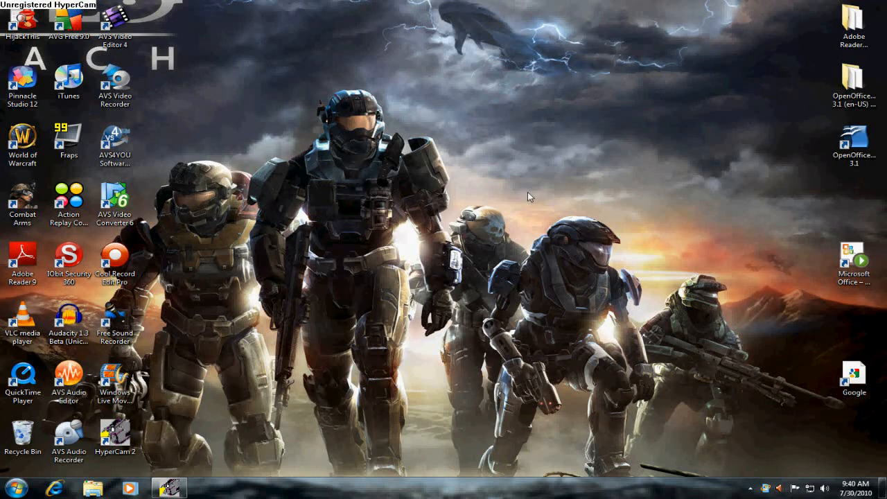
mouse_move(540, 123)
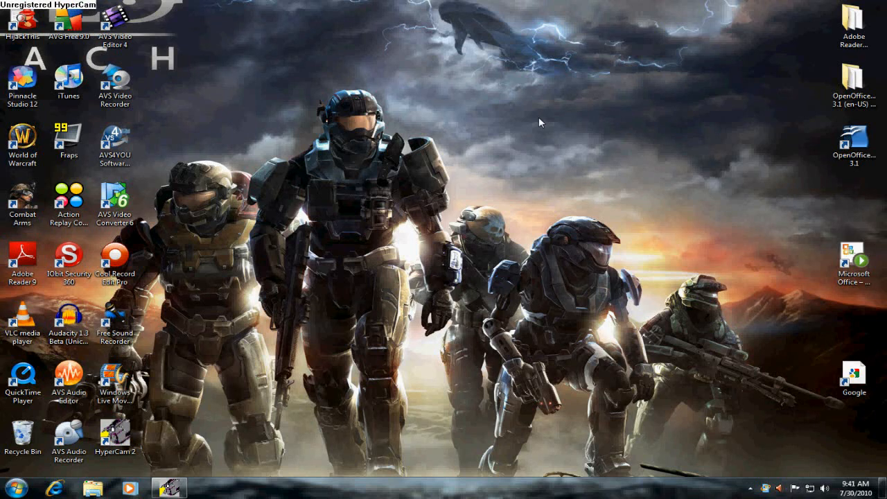
mouse_move(525, 149)
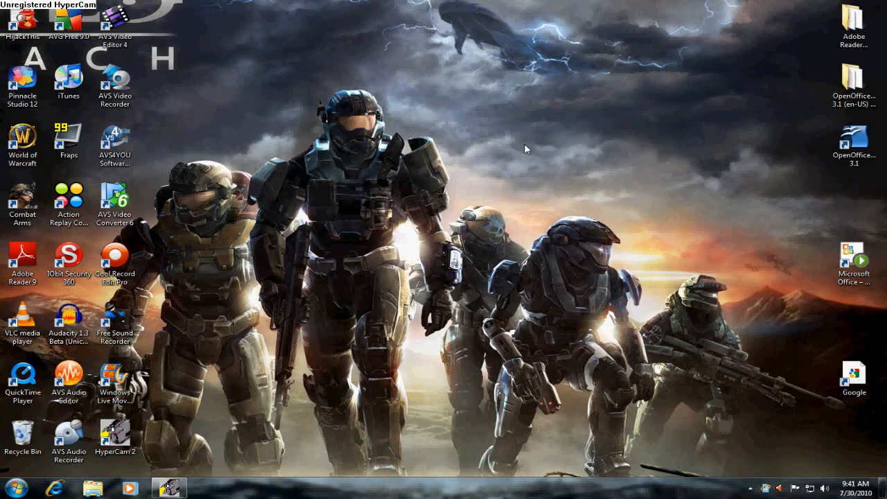
mouse_move(550, 151)
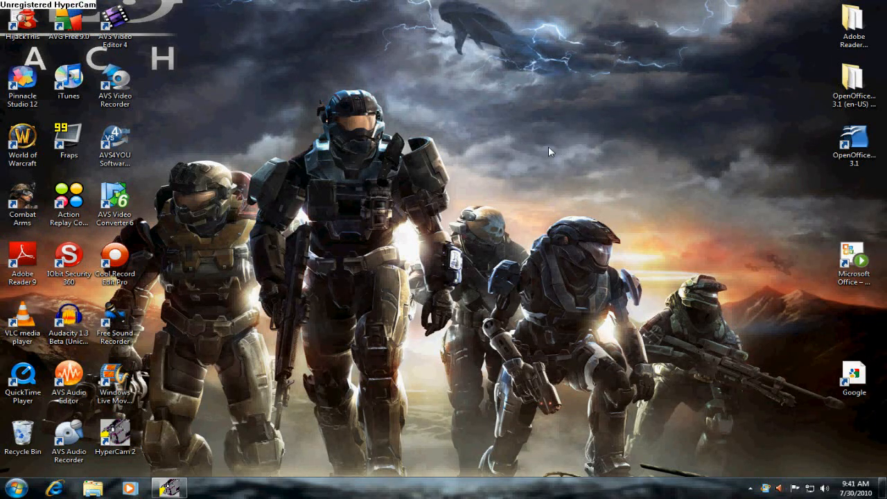
mouse_move(493, 206)
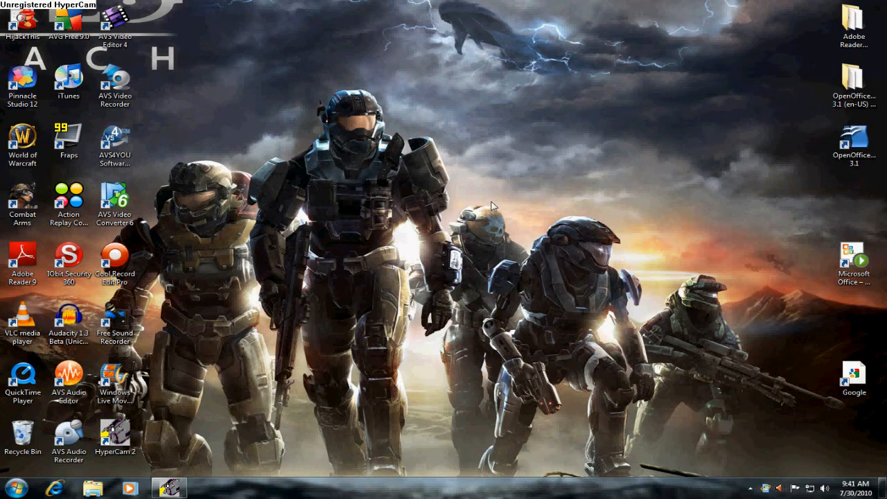
mouse_move(552, 218)
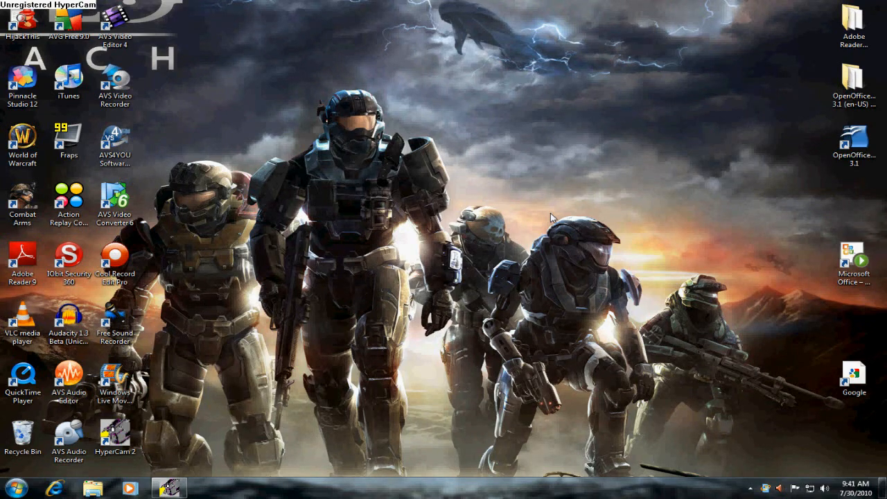